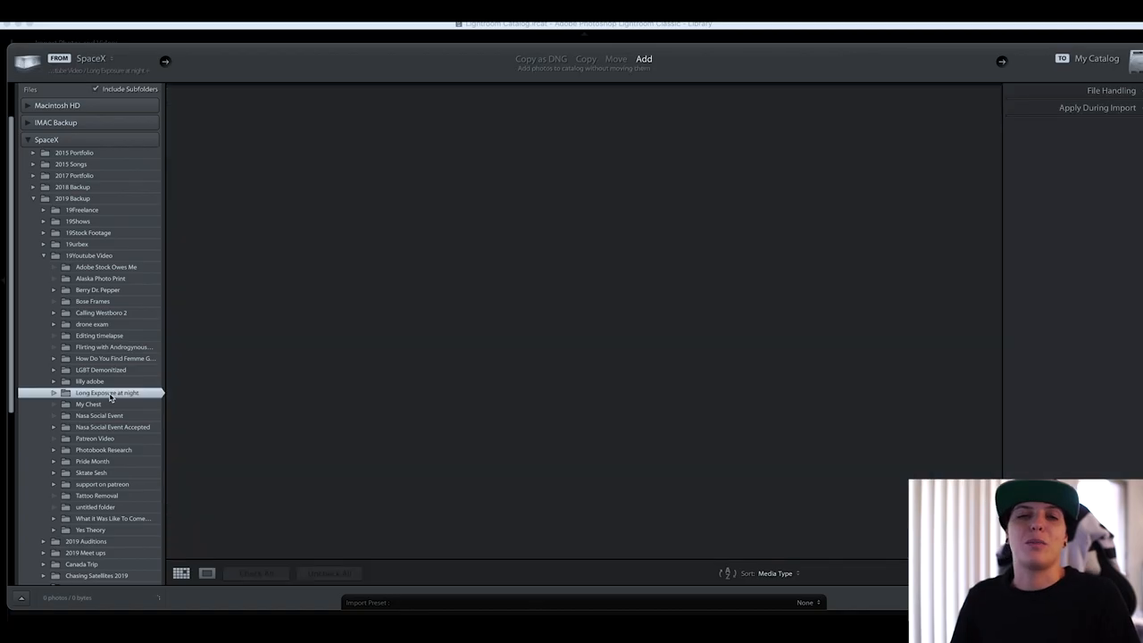
# Import the night shoot's photos from the chosen folder into the Lightroom catalog
pyautogui.click(108, 393)
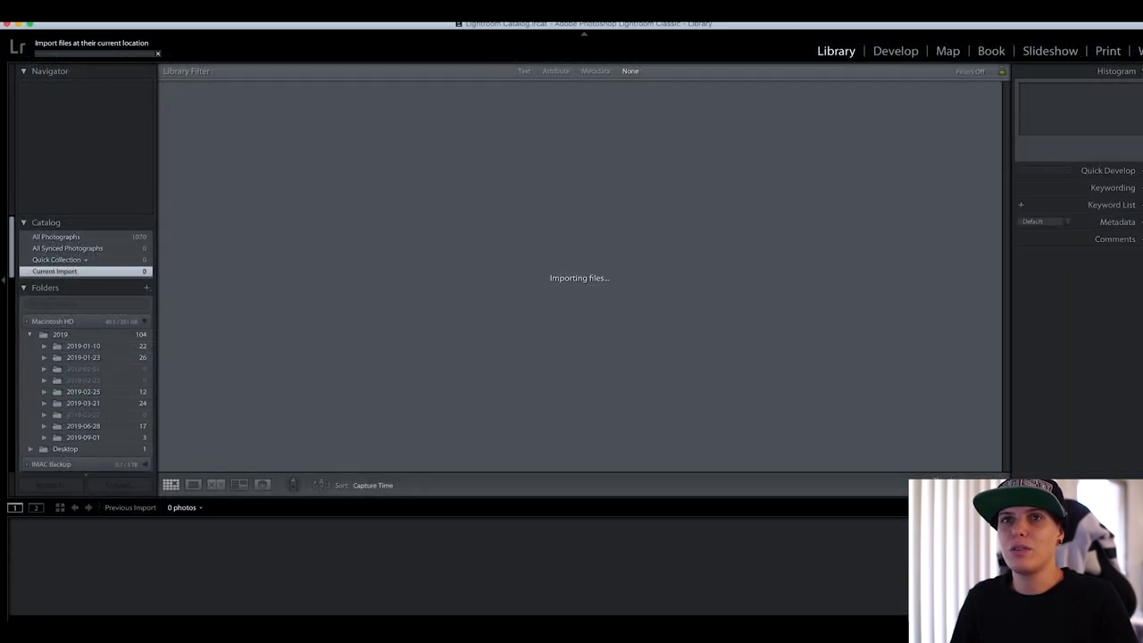
pyautogui.click(895, 50)
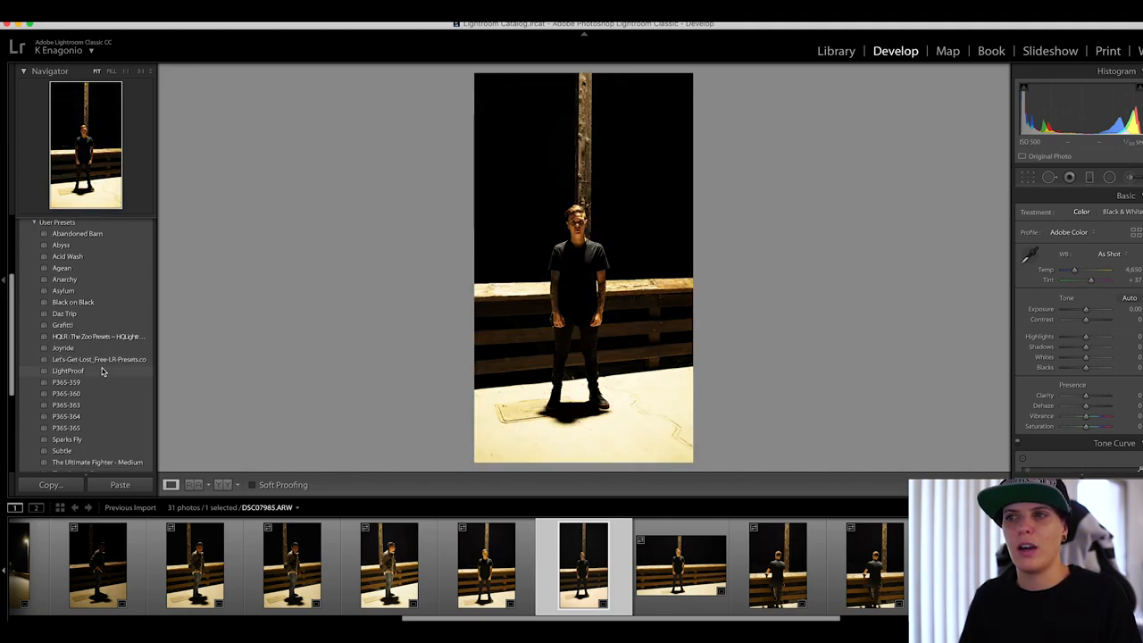
# Apply the Warped Tour preset and lower Exposure to darken the portrait
pyautogui.scroll(-3)
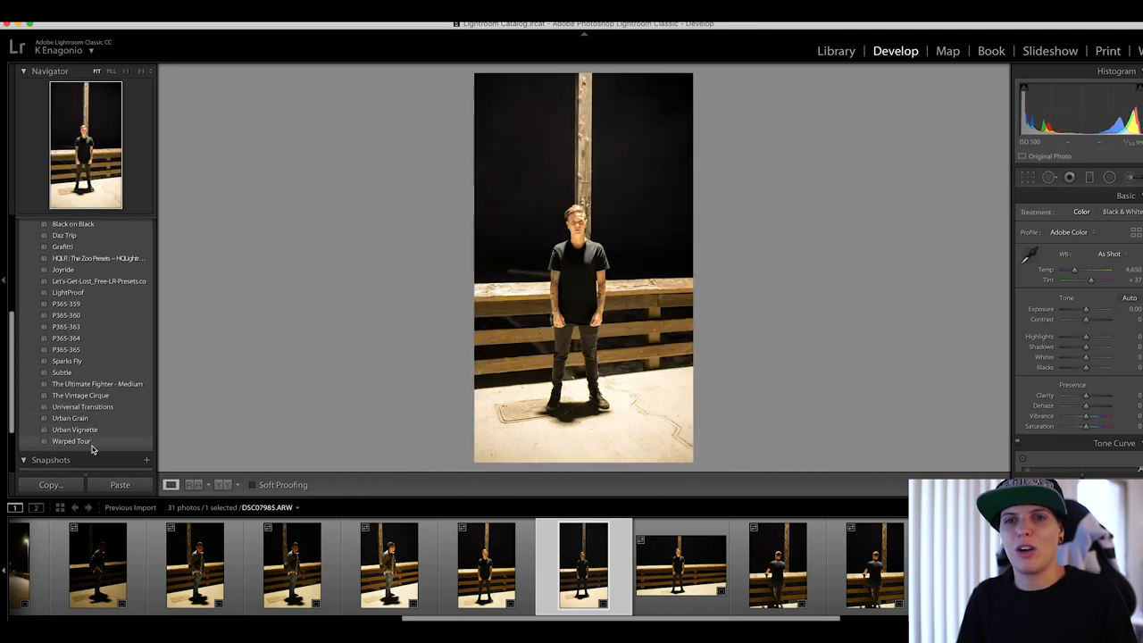
pyautogui.click(72, 441)
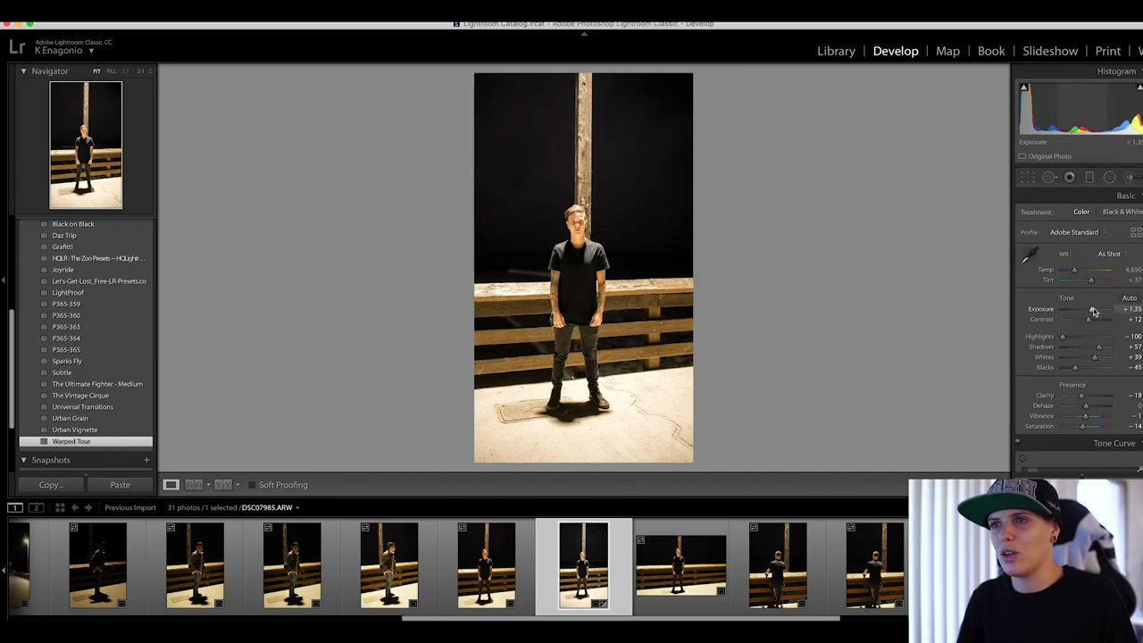
pyautogui.moveTo(1099, 309); pyautogui.dragTo(1076, 309)
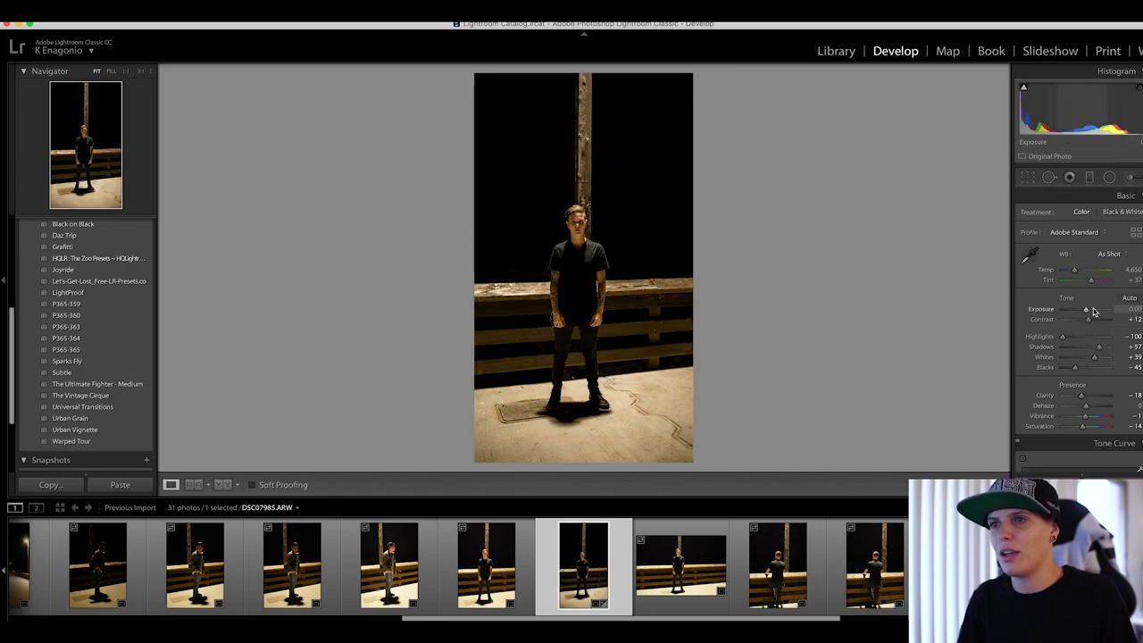
pyautogui.moveTo(1061, 311); pyautogui.dragTo(1090, 311)
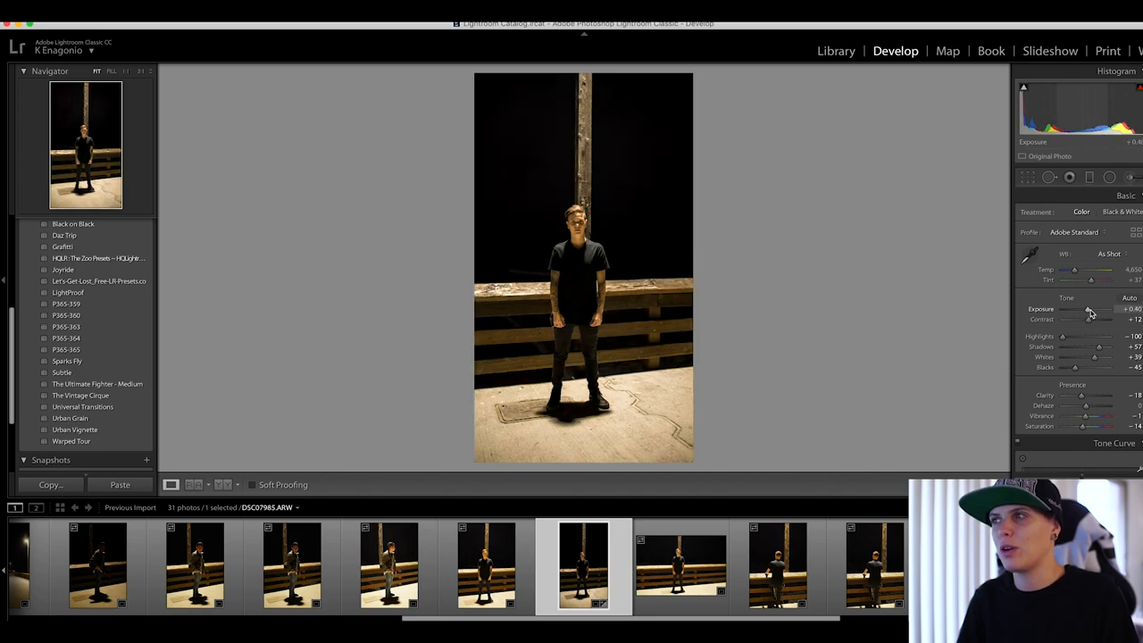
pyautogui.moveTo(1089, 309); pyautogui.dragTo(1069, 309)
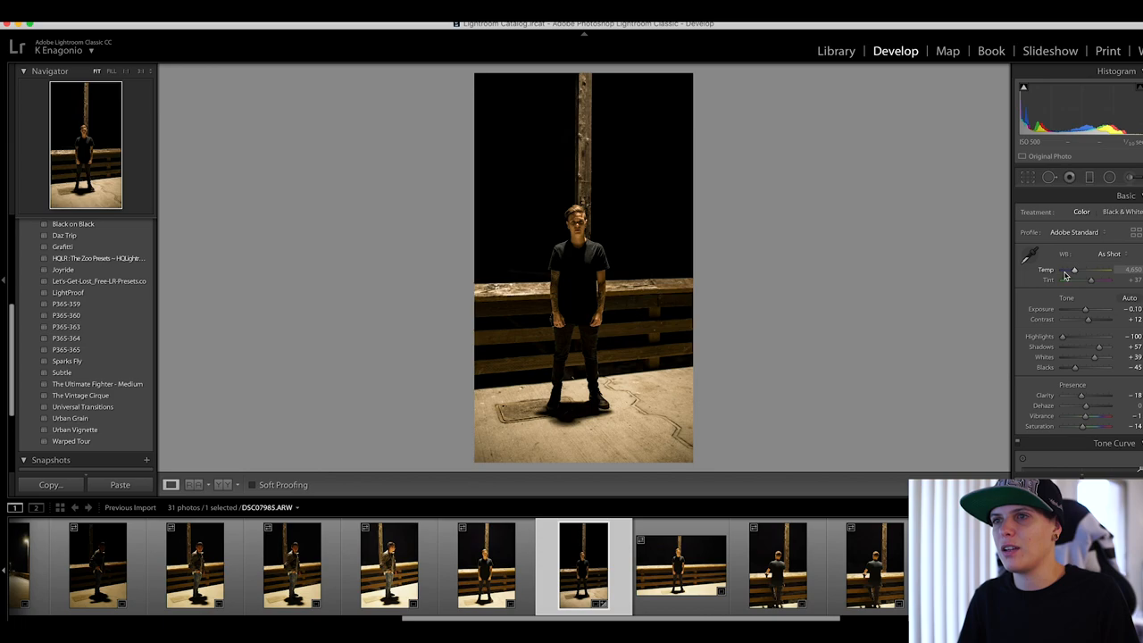
# Cool the white balance Temp toward blue and readjust Exposure for the night look
pyautogui.moveTo(1075, 270); pyautogui.dragTo(1068, 270)
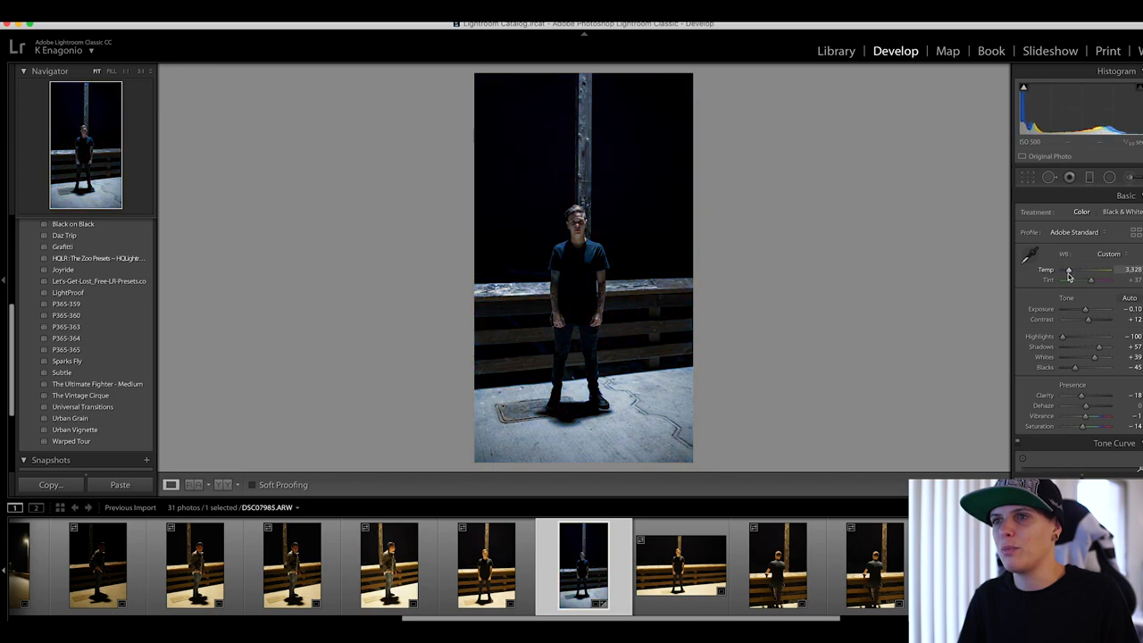
pyautogui.moveTo(1072, 270); pyautogui.dragTo(1081, 270)
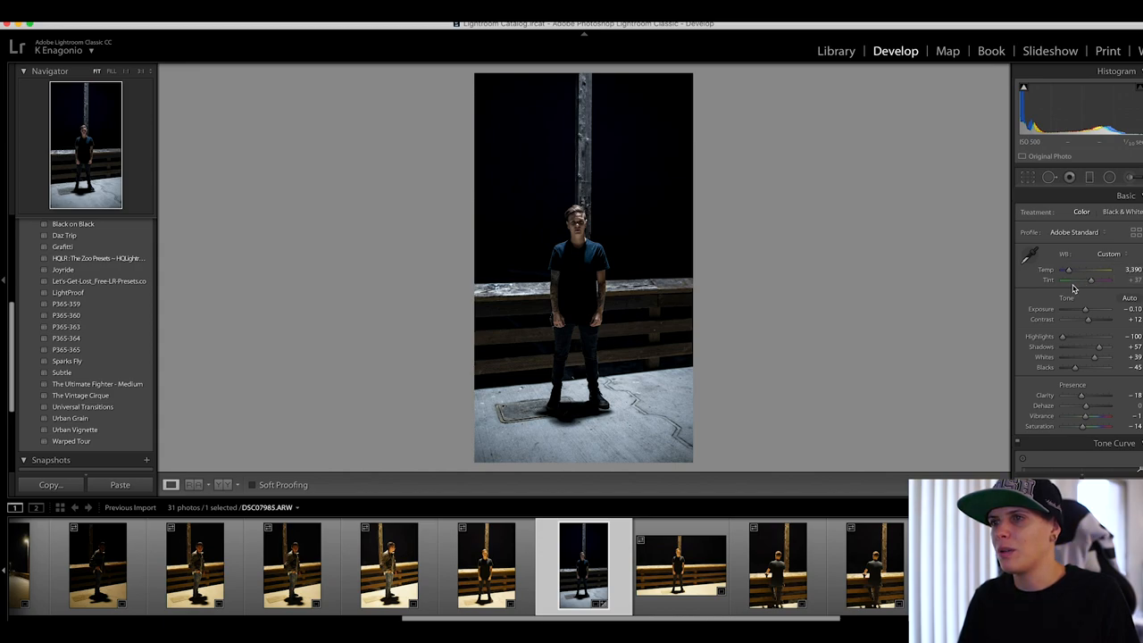
pyautogui.moveTo(1086, 311)
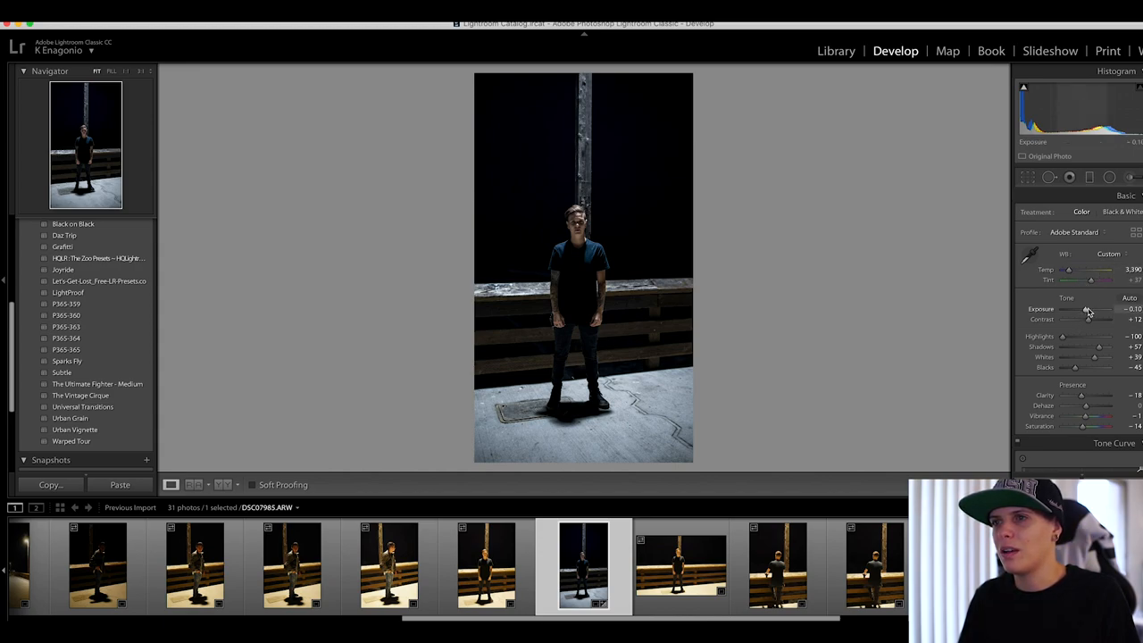
pyautogui.moveTo(1063, 309); pyautogui.dragTo(1090, 309)
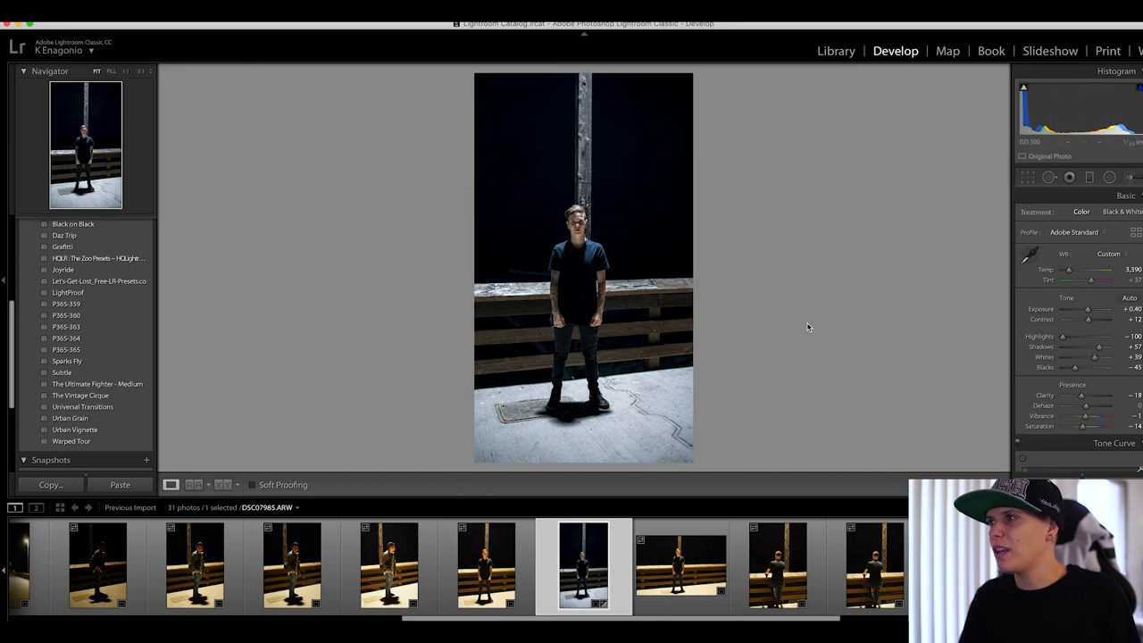
# Add a Graduated Filter over the bright floor, hide the mask overlay and lower its Exposure
pyautogui.click(1028, 177)
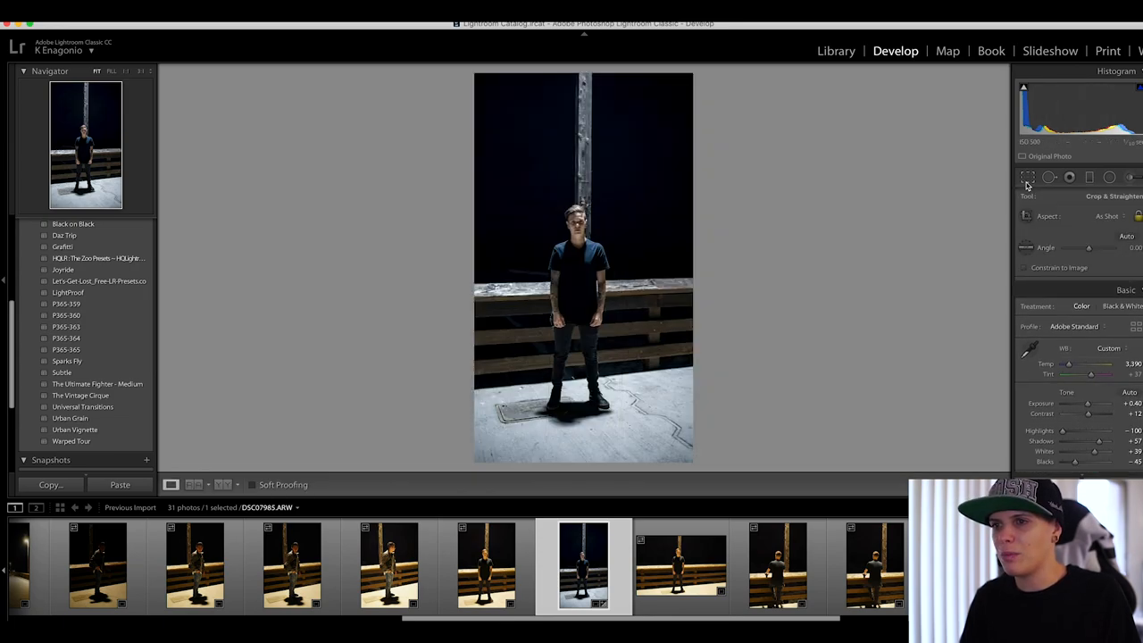
pyautogui.click(1090, 177)
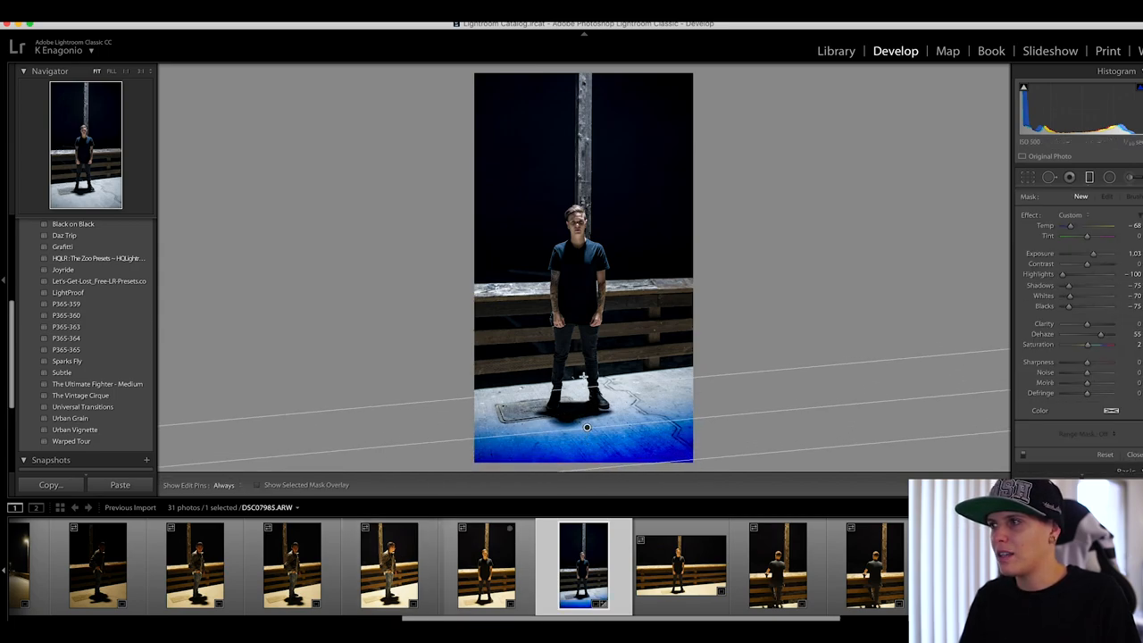
pyautogui.click(1104, 195)
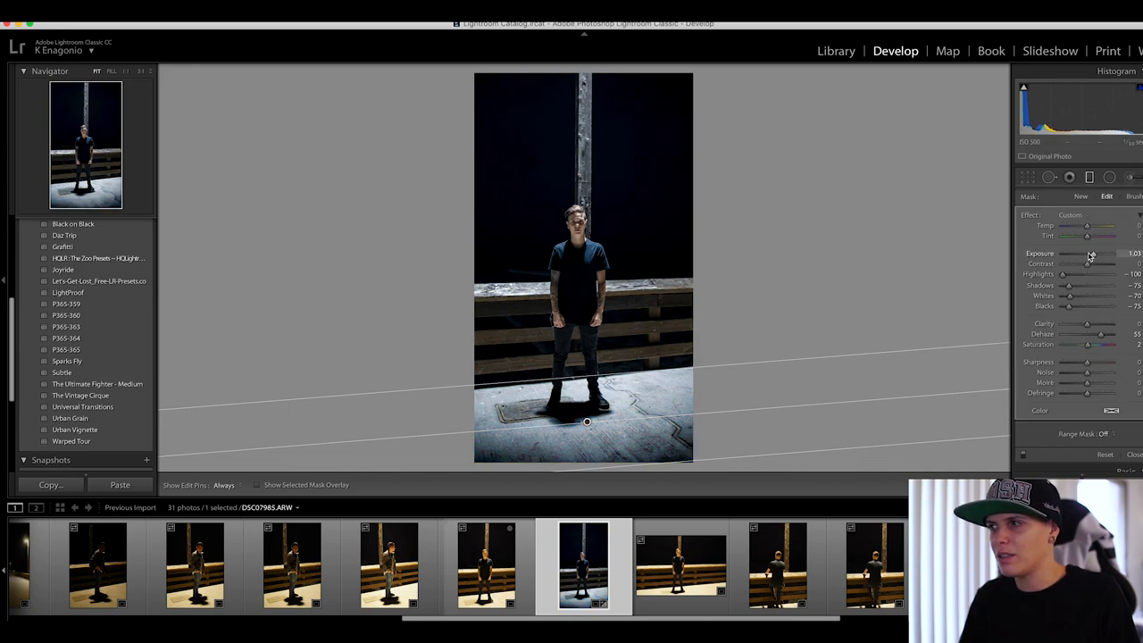
pyautogui.moveTo(1108, 253); pyautogui.dragTo(1086, 254)
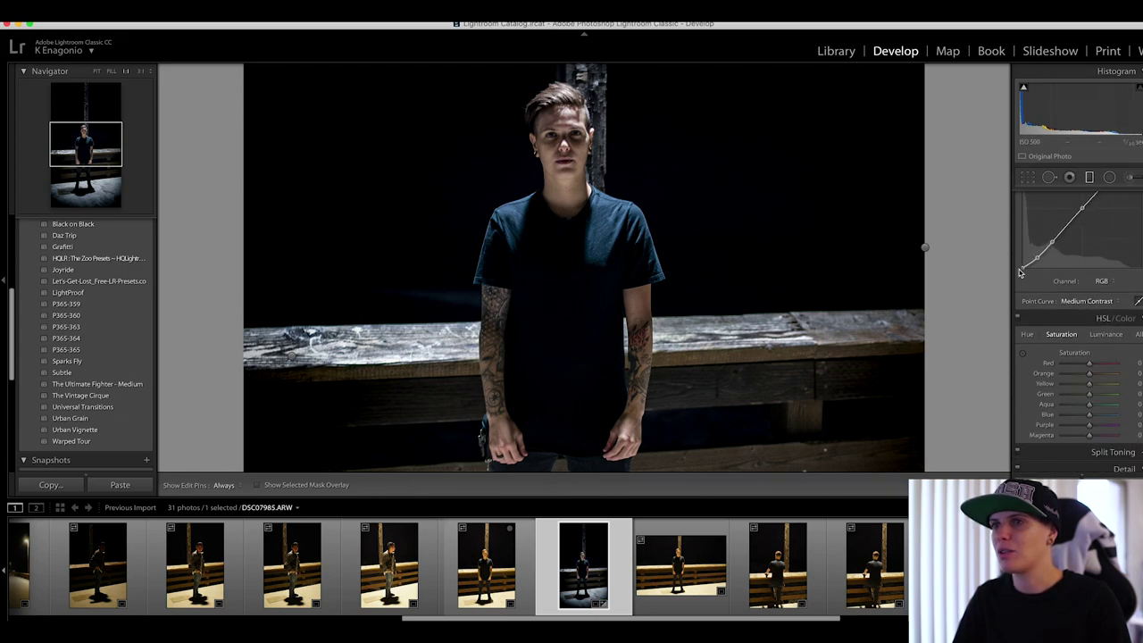
# Lift the darkest shadows by raising the bottom-left point of the RGB tone curve
pyautogui.moveTo(1051, 243); pyautogui.dragTo(1040, 271)
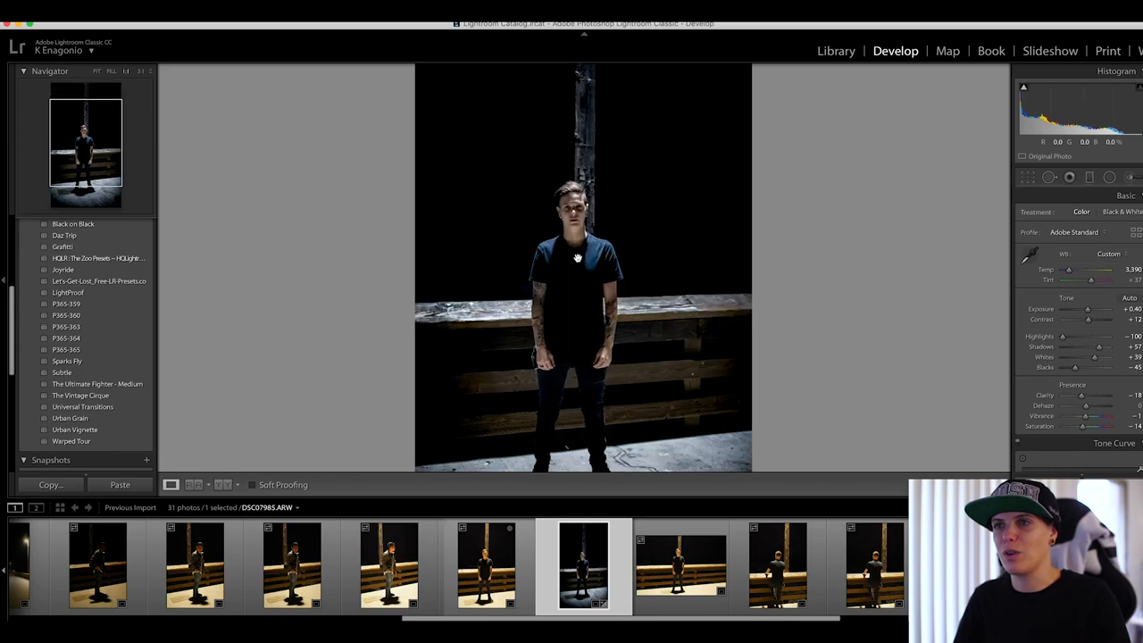
# Compare Before/After, then add and position a Graduated Filter on the wide railing photo
pyautogui.click(222, 486)
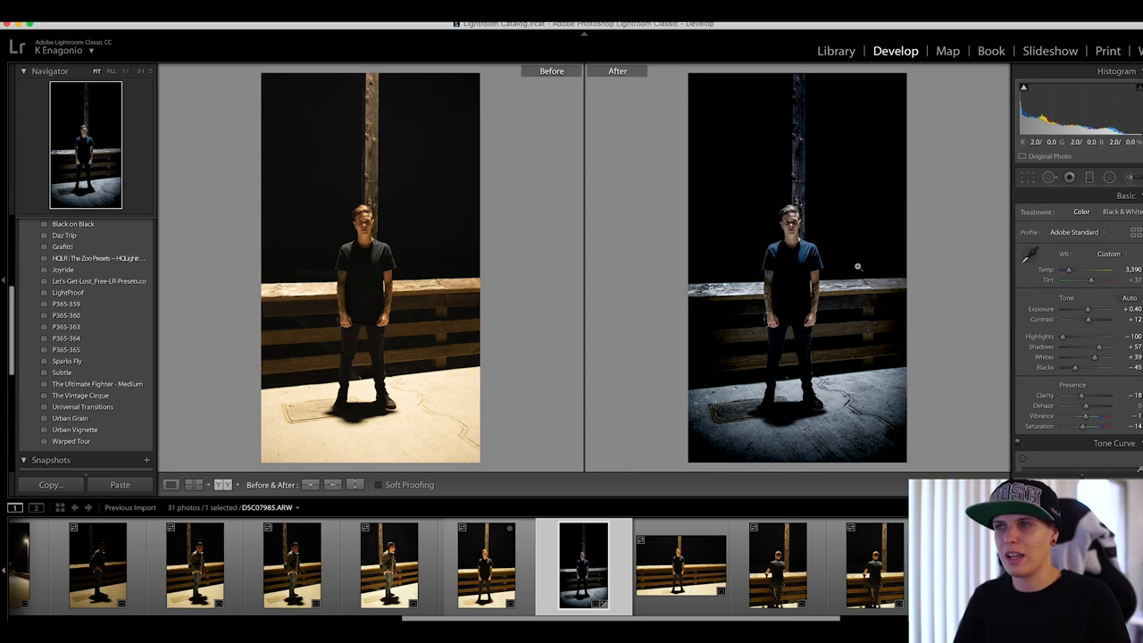
pyautogui.moveTo(768, 384)
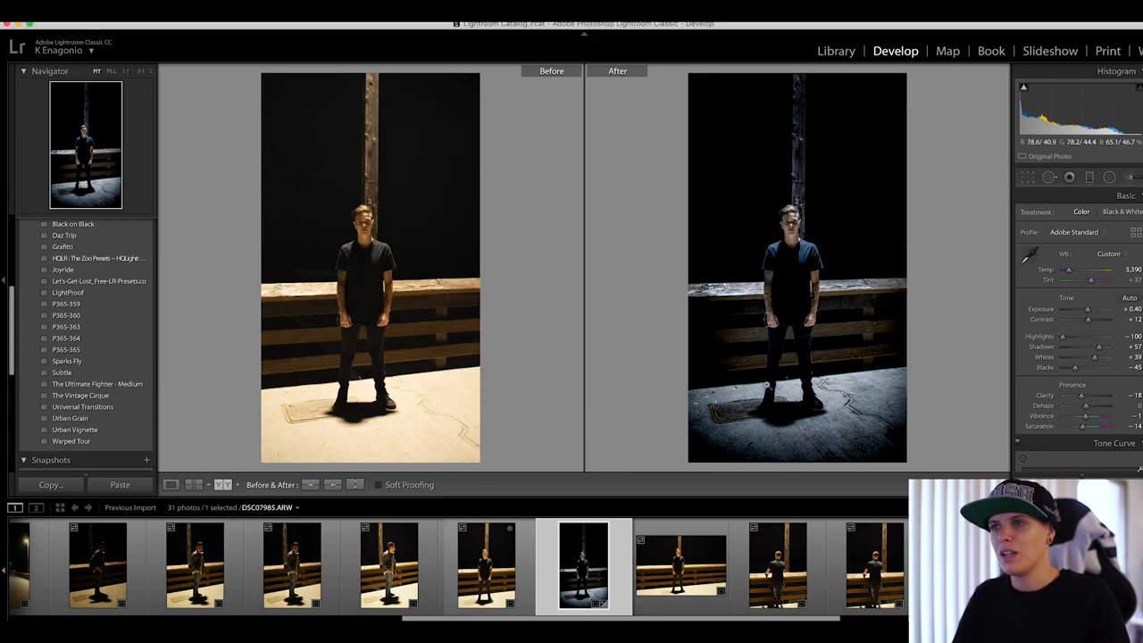
pyautogui.click(679, 575)
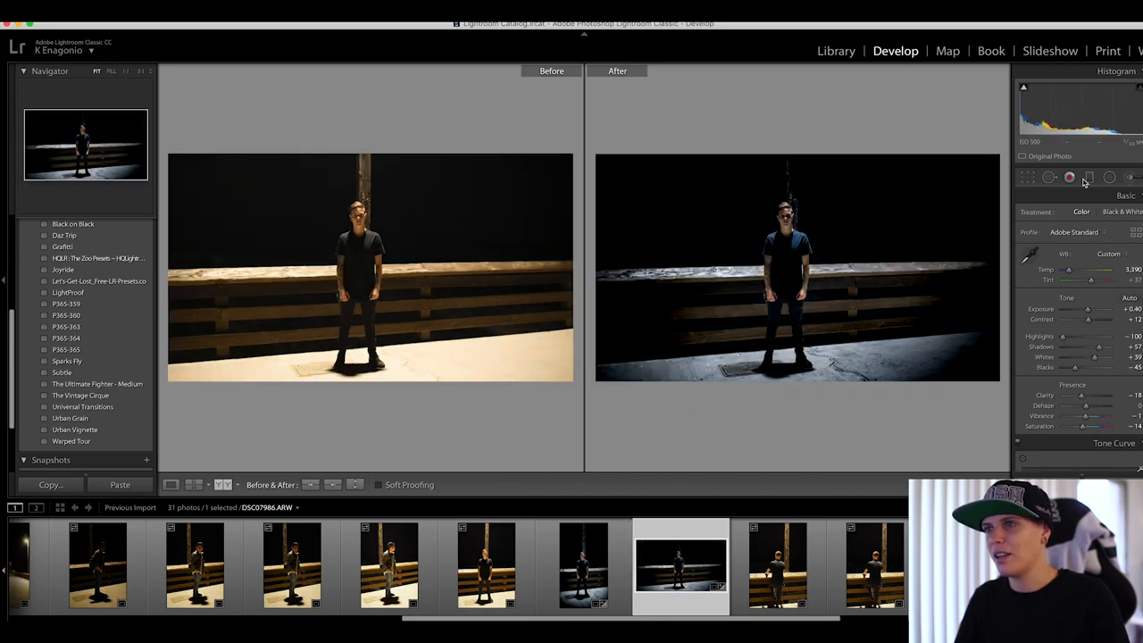
pyautogui.click(1090, 177)
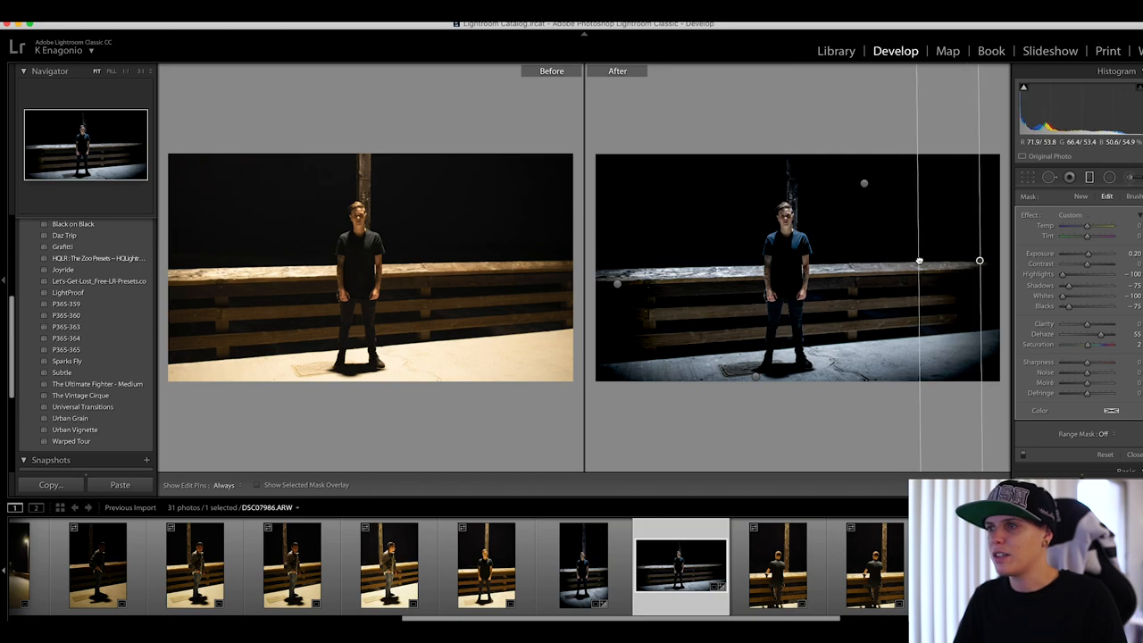
pyautogui.moveTo(920, 261); pyautogui.dragTo(896, 250)
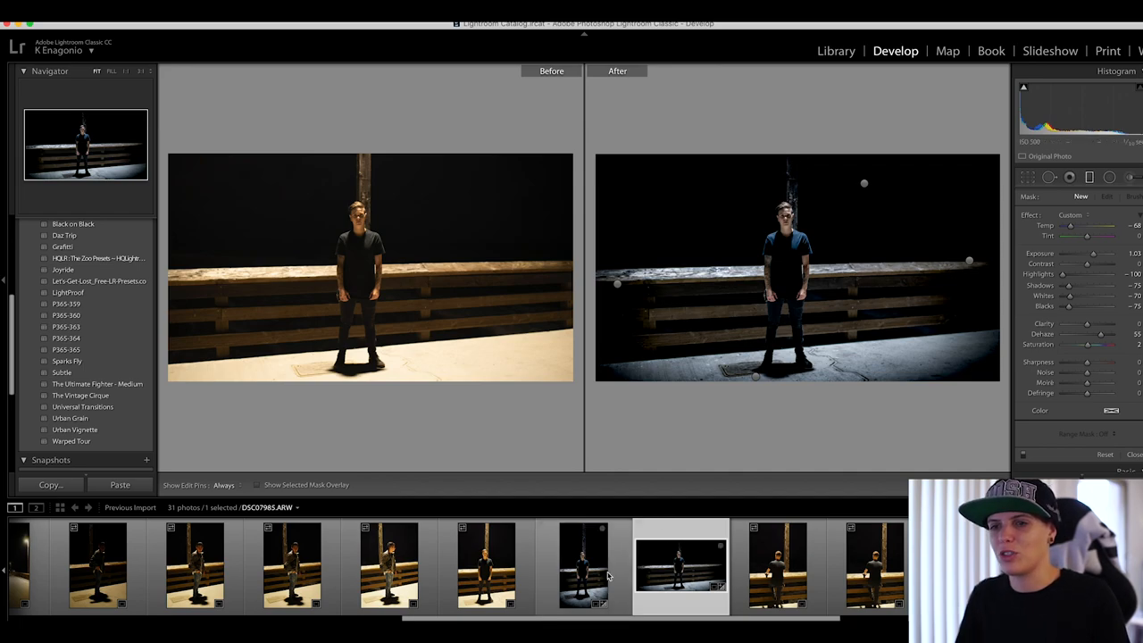
pyautogui.click(779, 572)
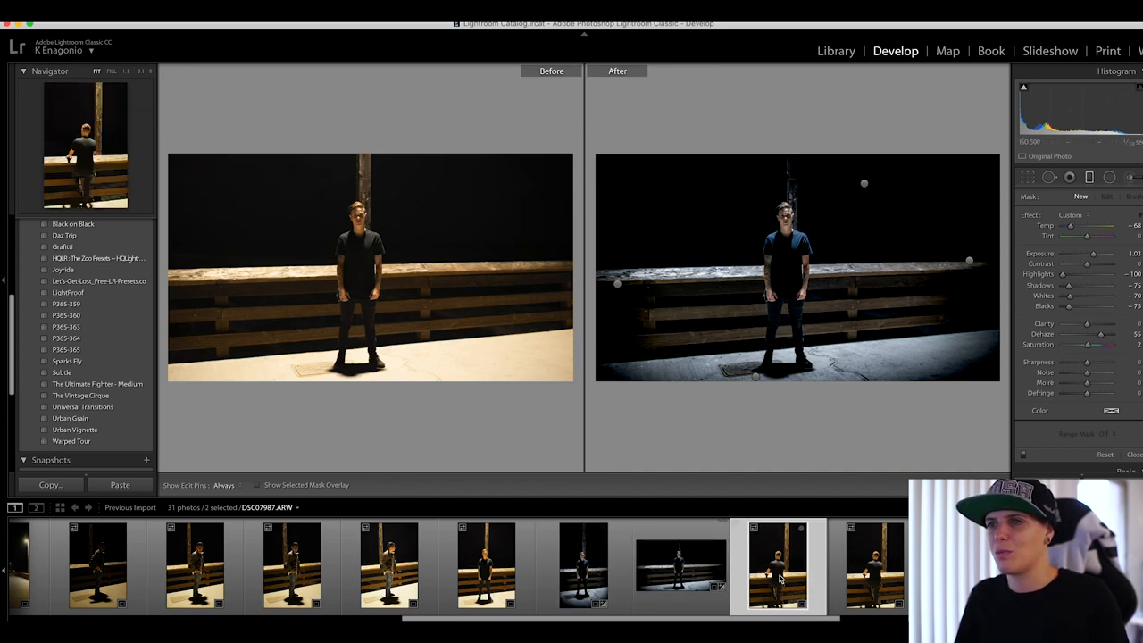
pyautogui.click(779, 573)
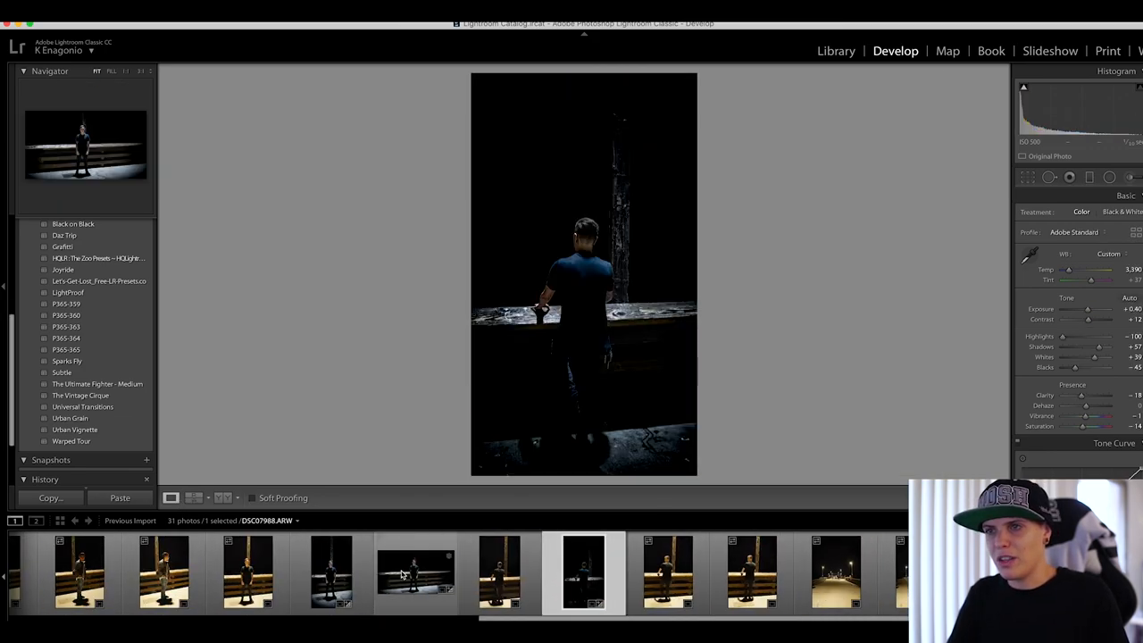
# Raise Exposure and deepen Blacks on the back-view photo, compare Before/After, then select the next railing photo
pyautogui.moveTo(1088, 309); pyautogui.dragTo(1099, 309)
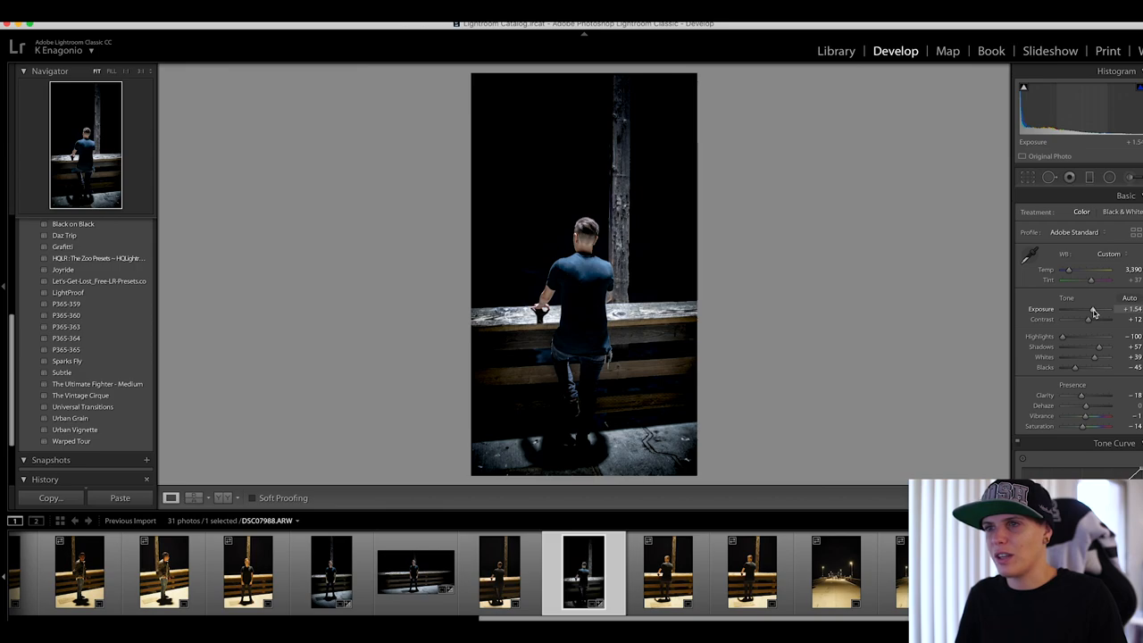
pyautogui.moveTo(1098, 309); pyautogui.dragTo(1088, 309)
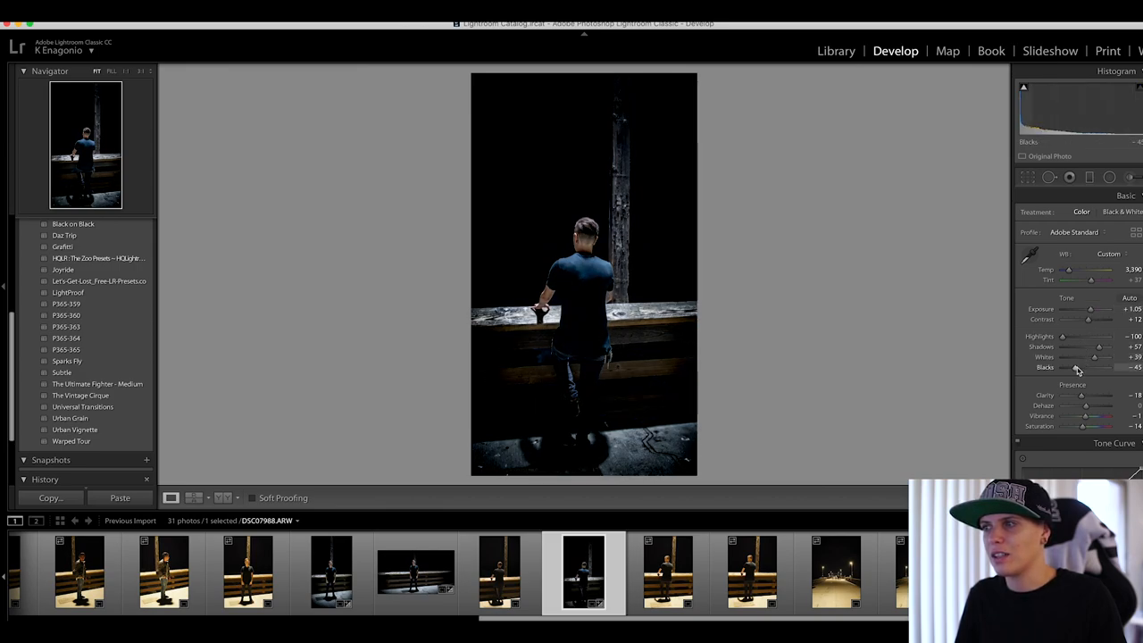
pyautogui.click(222, 496)
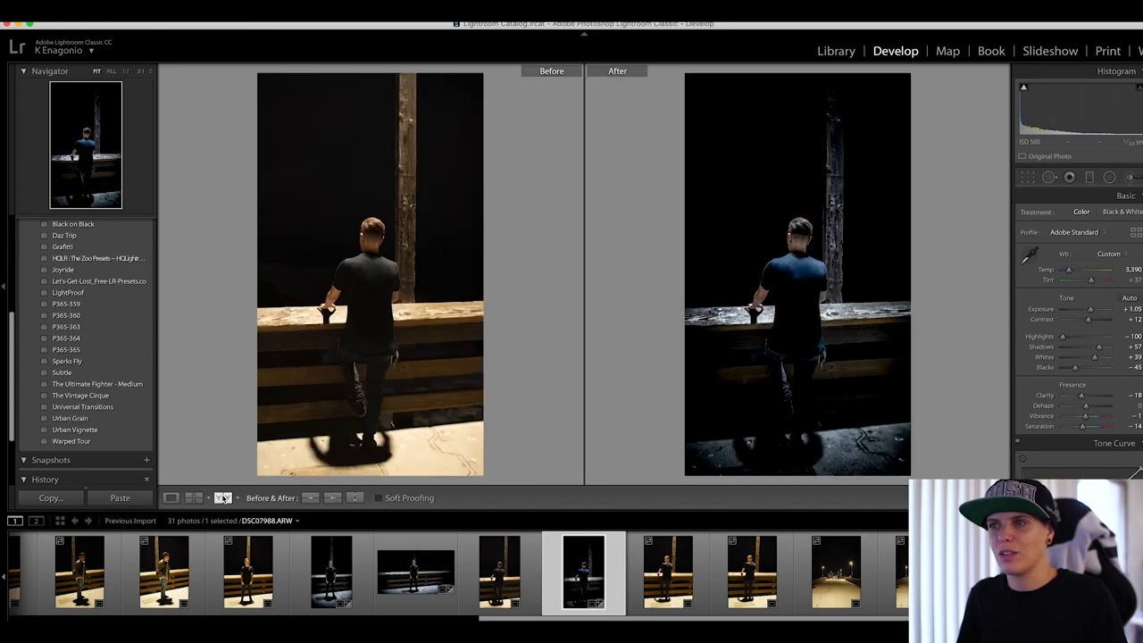
pyautogui.click(171, 496)
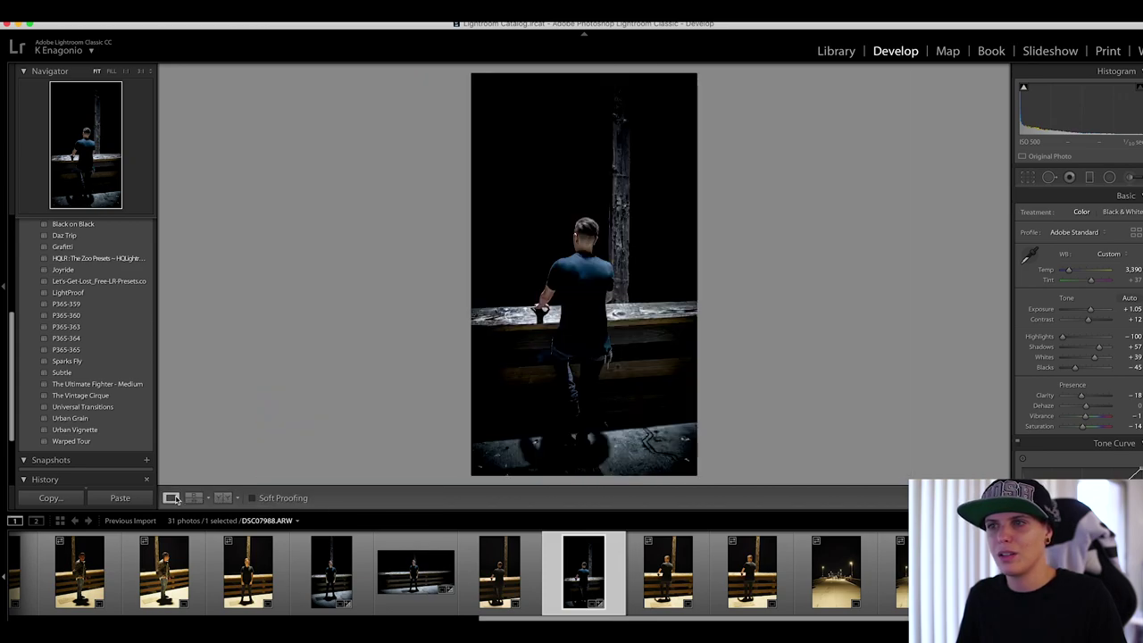
pyautogui.click(667, 580)
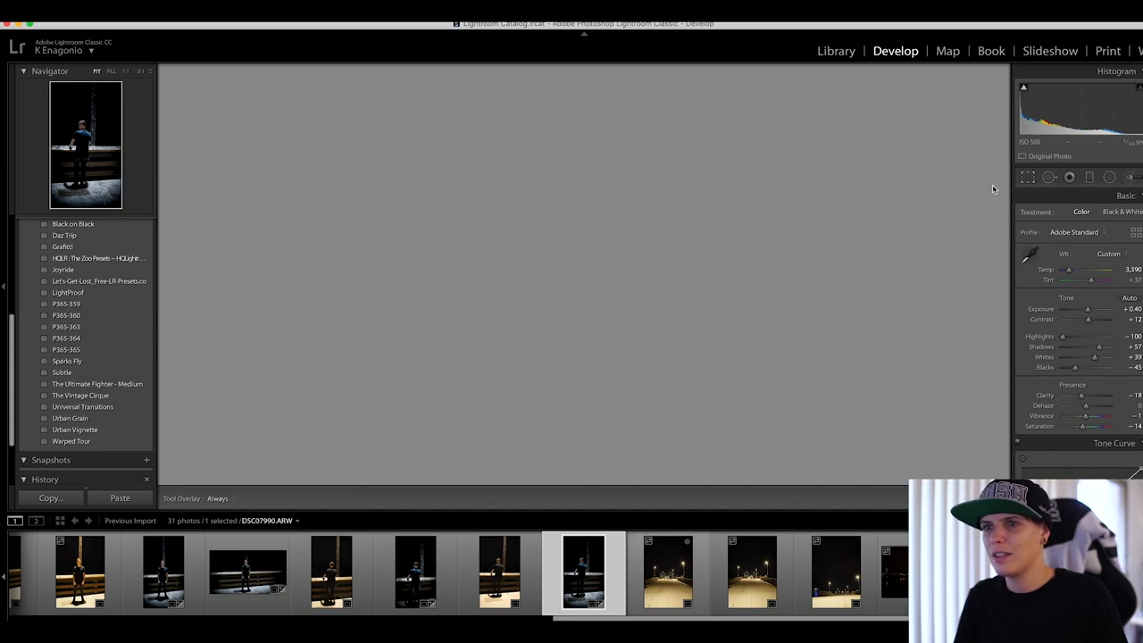
pyautogui.click(1029, 177)
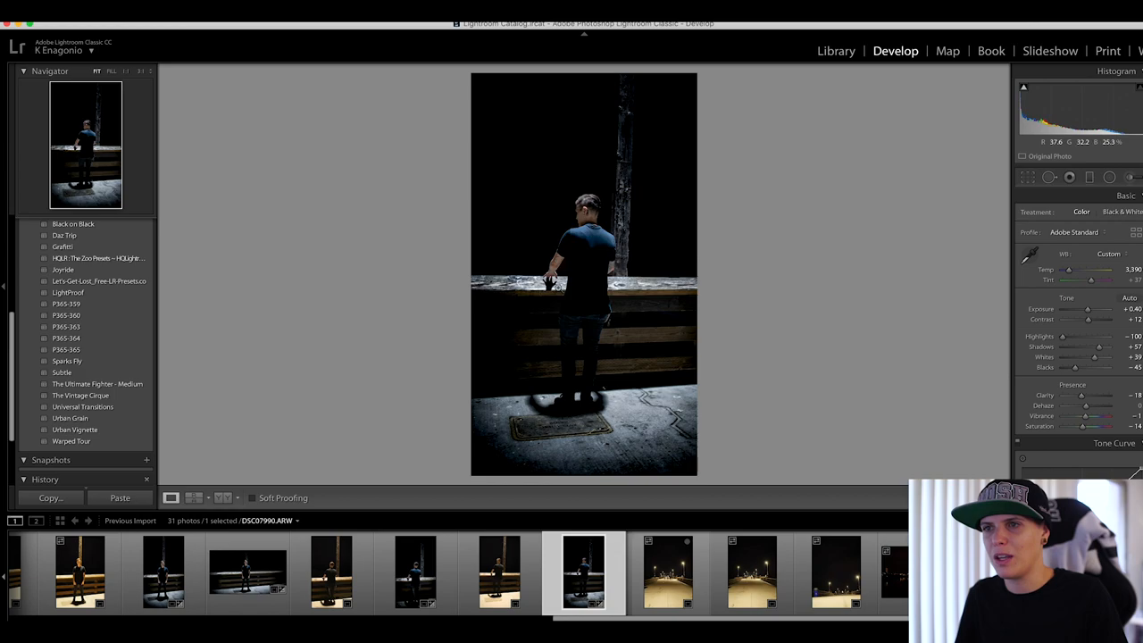
# Paste the cool blue night settings onto the warm pier photo, leaving its crop unchanged
pyautogui.click(701, 572)
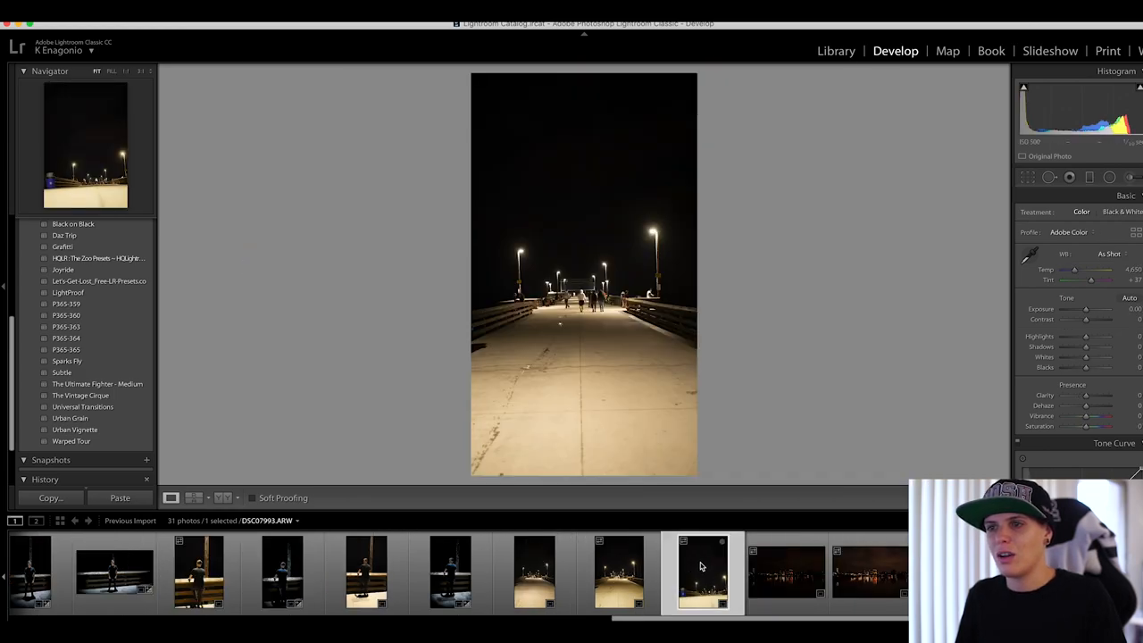
pyautogui.click(616, 579)
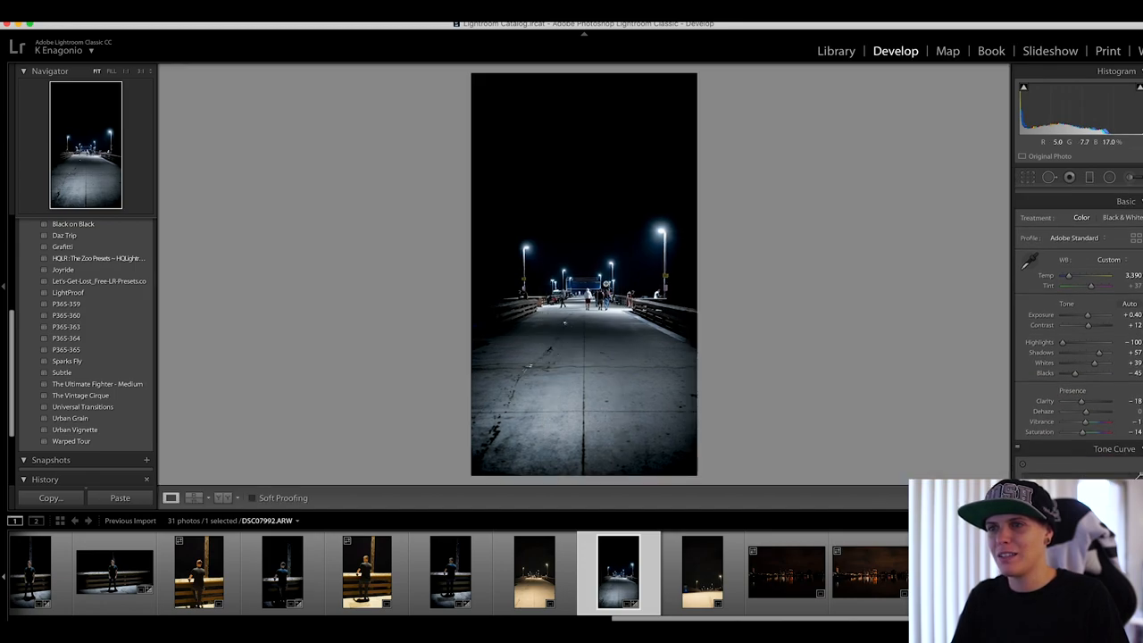
pyautogui.click(1025, 177)
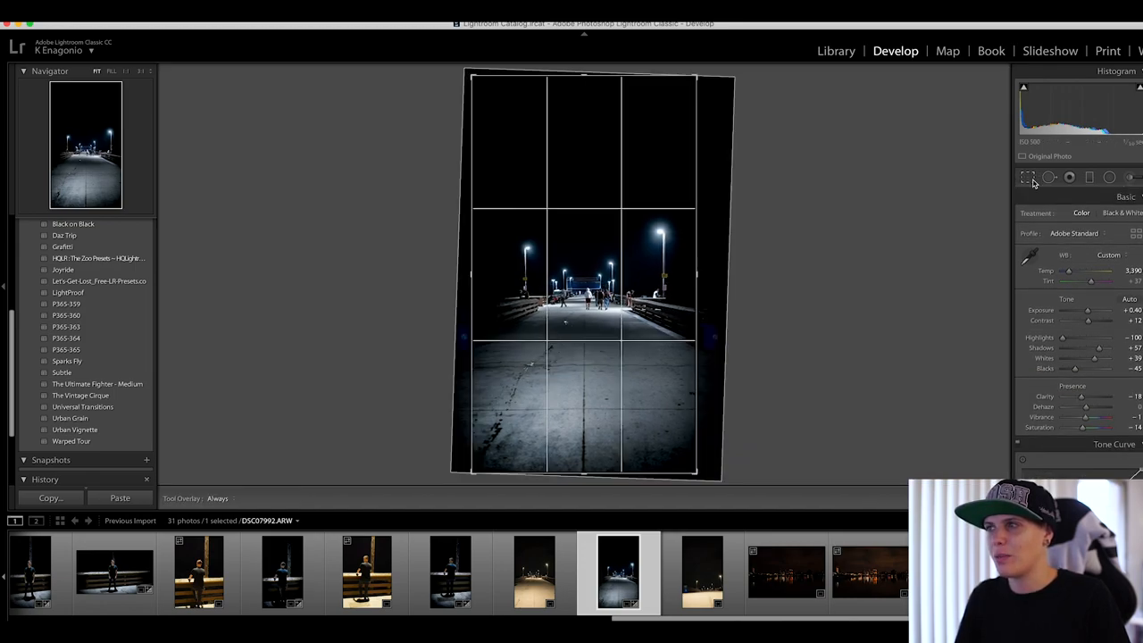
pyautogui.click(1025, 176)
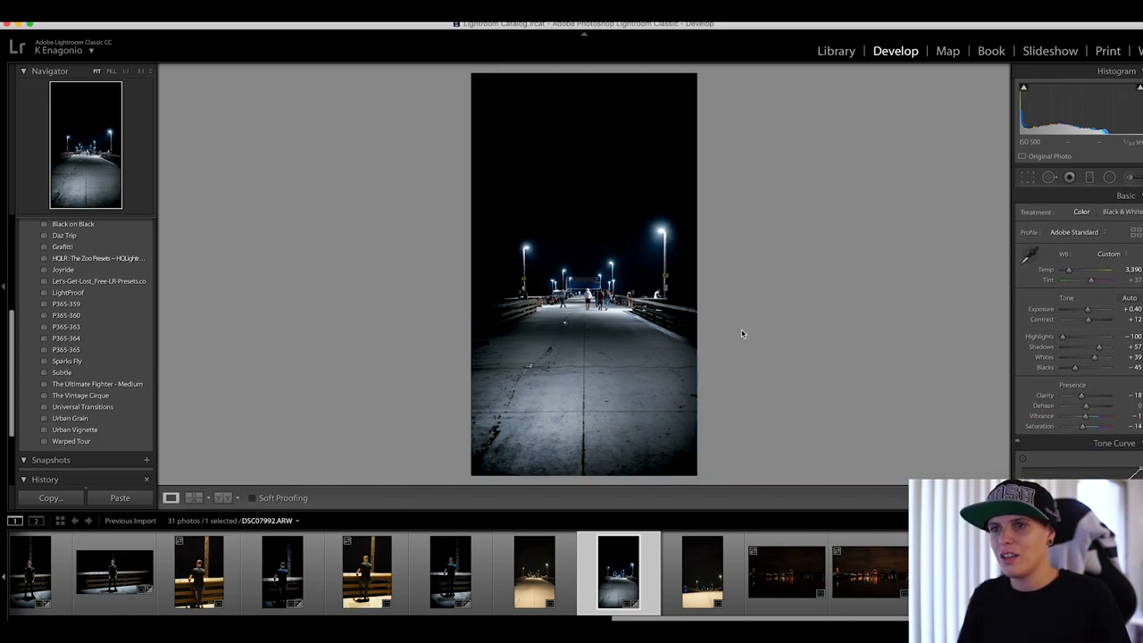
pyautogui.moveTo(722, 285)
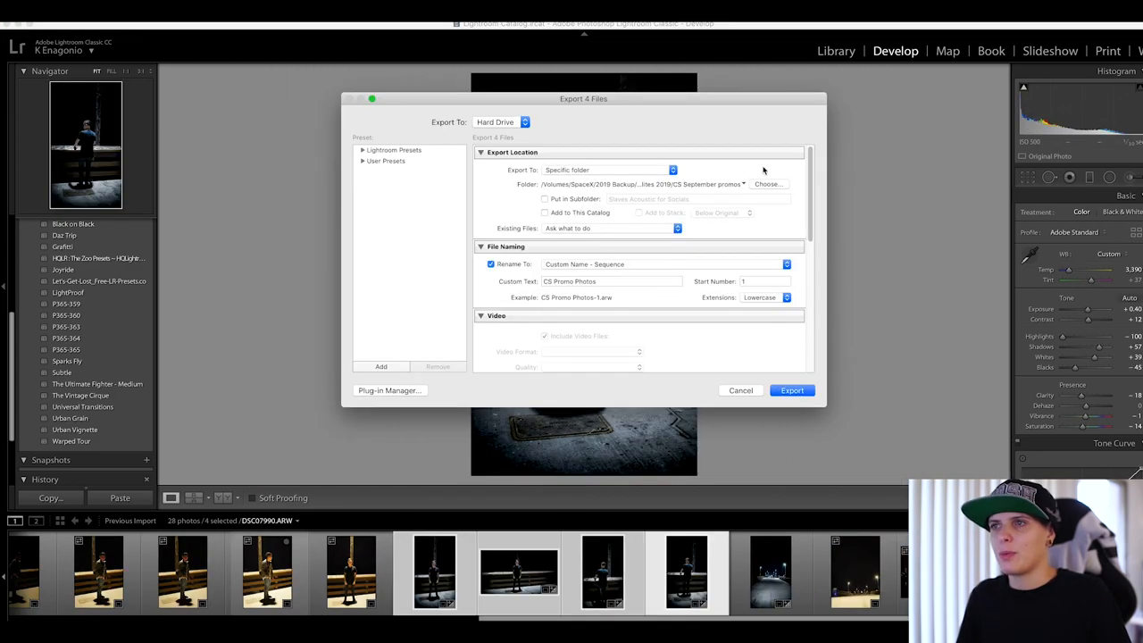
# Export the four photos as JPEGs named 'no tracers merch before' into the chosen folder
pyautogui.click(768, 184)
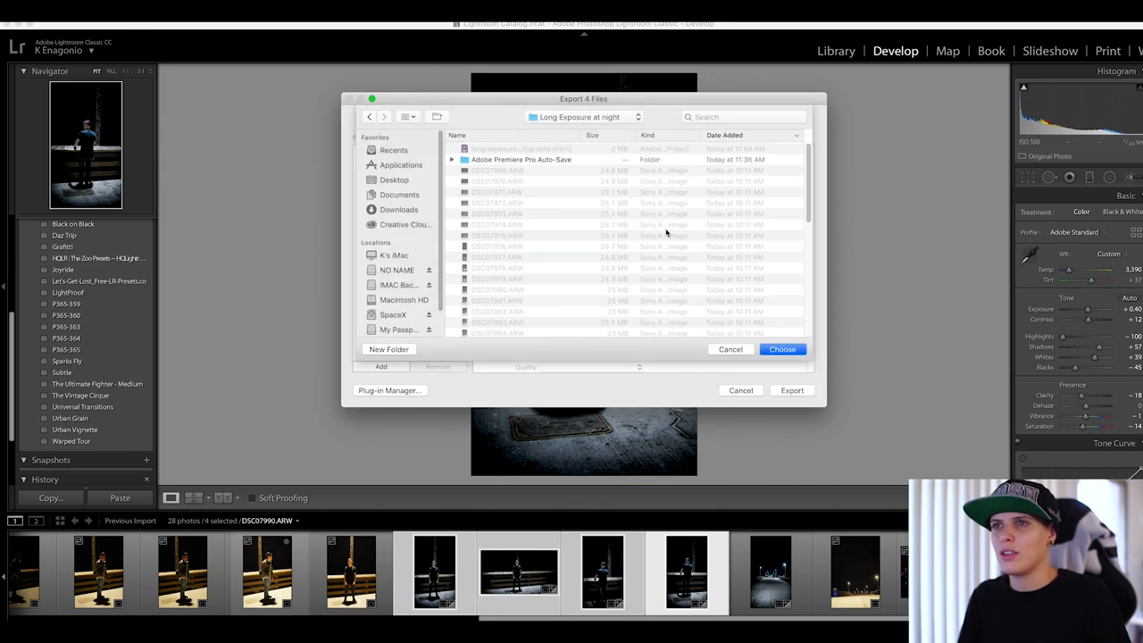
pyautogui.click(584, 118)
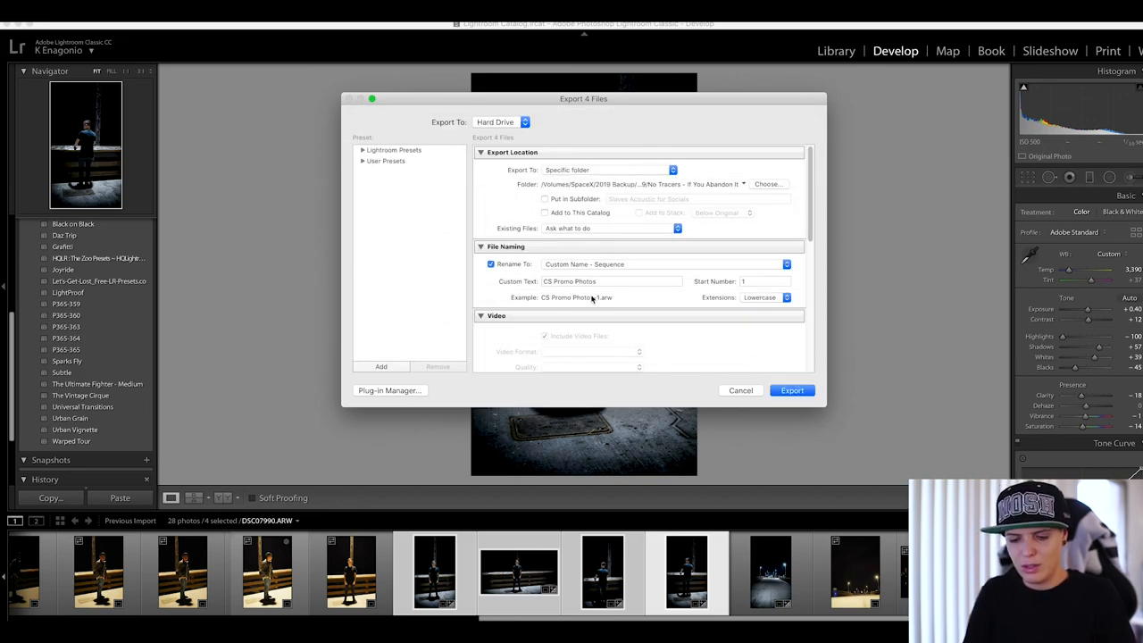
pyautogui.write('no trac')
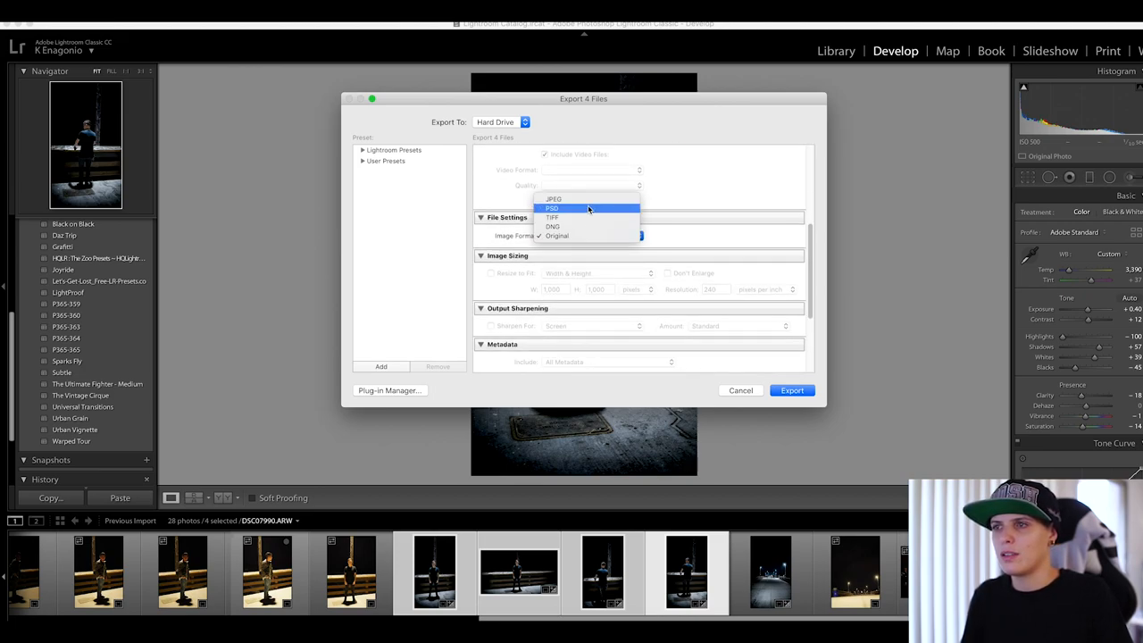
pyautogui.click(553, 198)
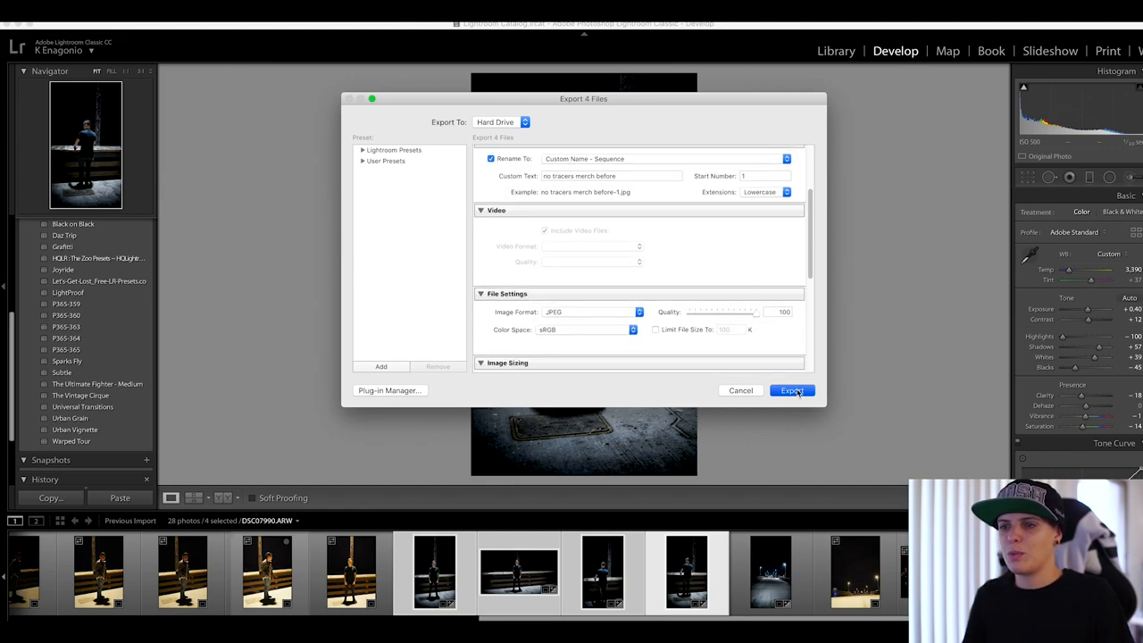
pyautogui.click(793, 389)
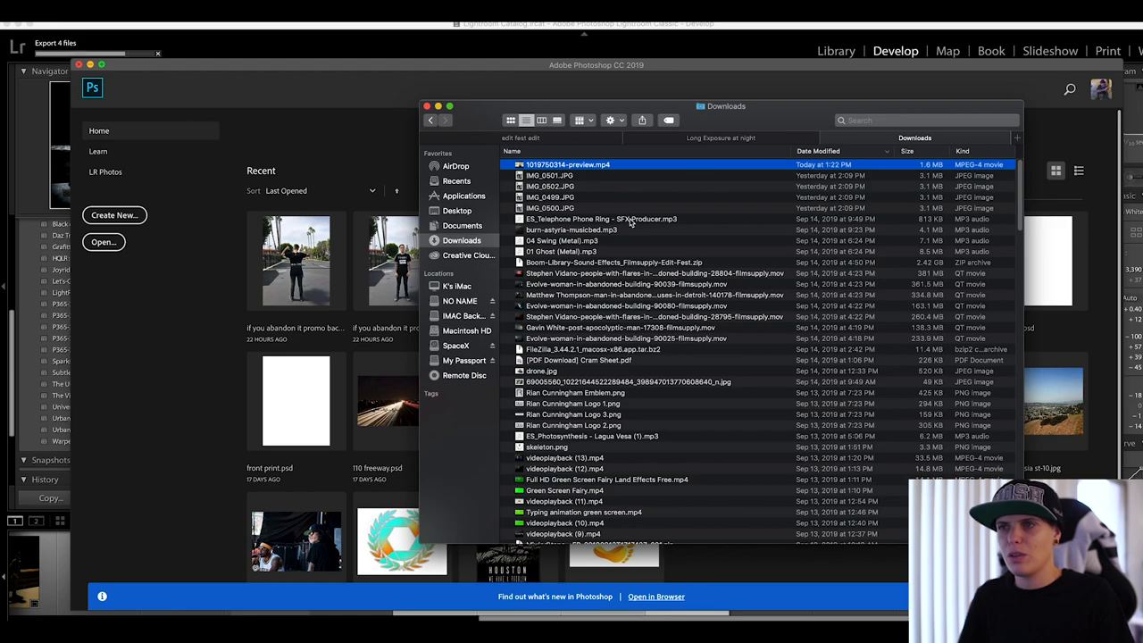
# Open 'no tracers merch before-3.jpg' from the If you abandon it merch folder in Photoshop
pyautogui.write('if you abandon it')
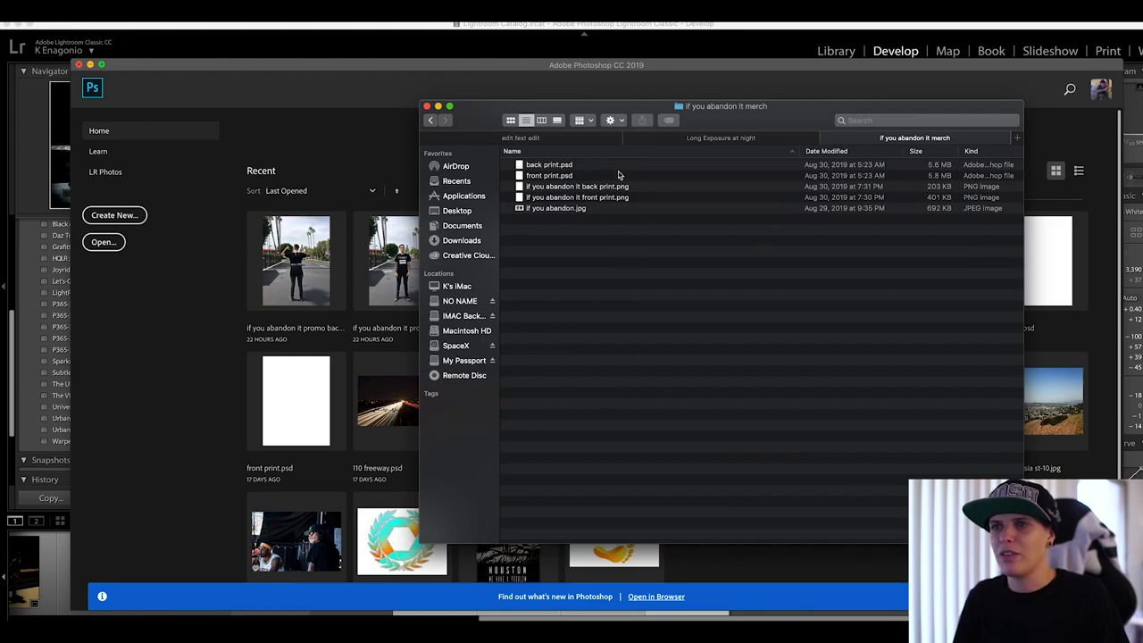
pyautogui.doubleClick(556, 207)
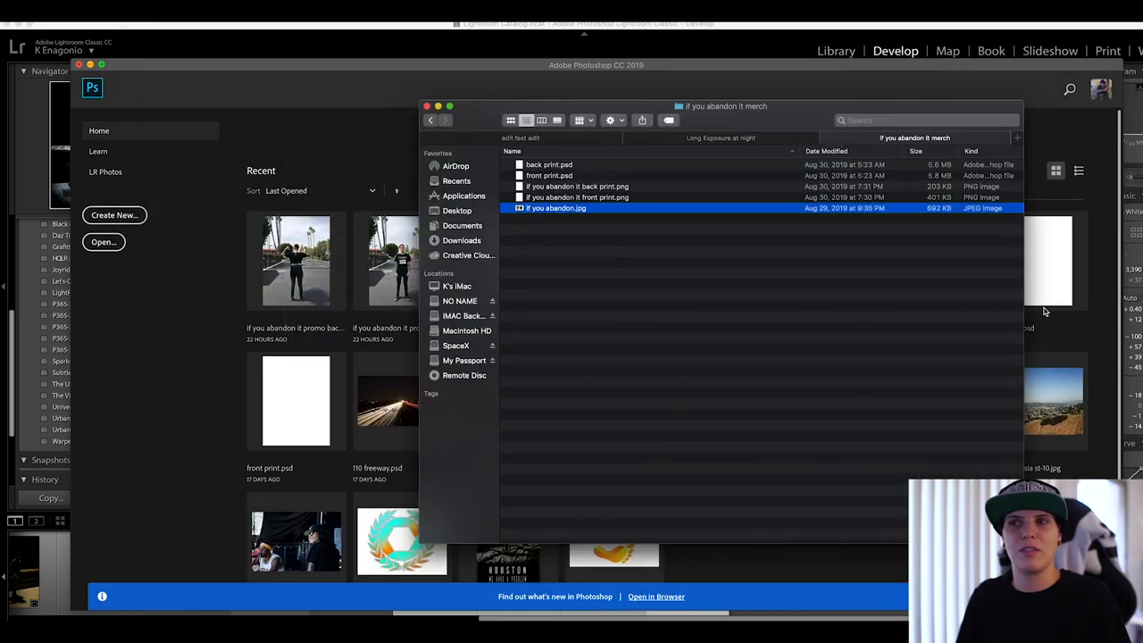
pyautogui.click(550, 175)
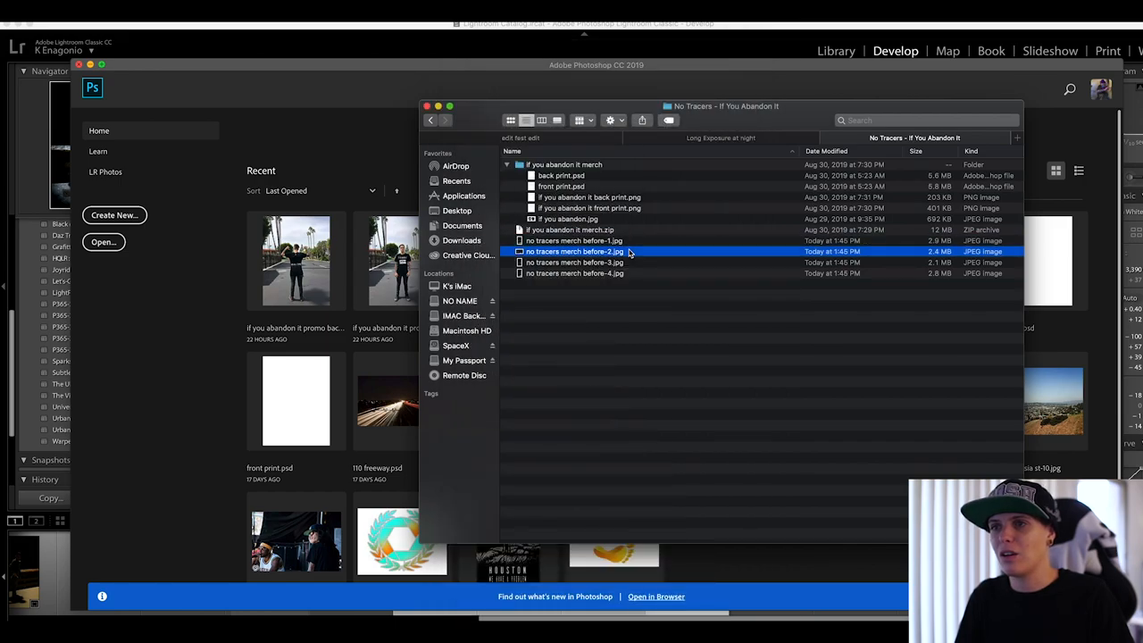
pyautogui.press('space')
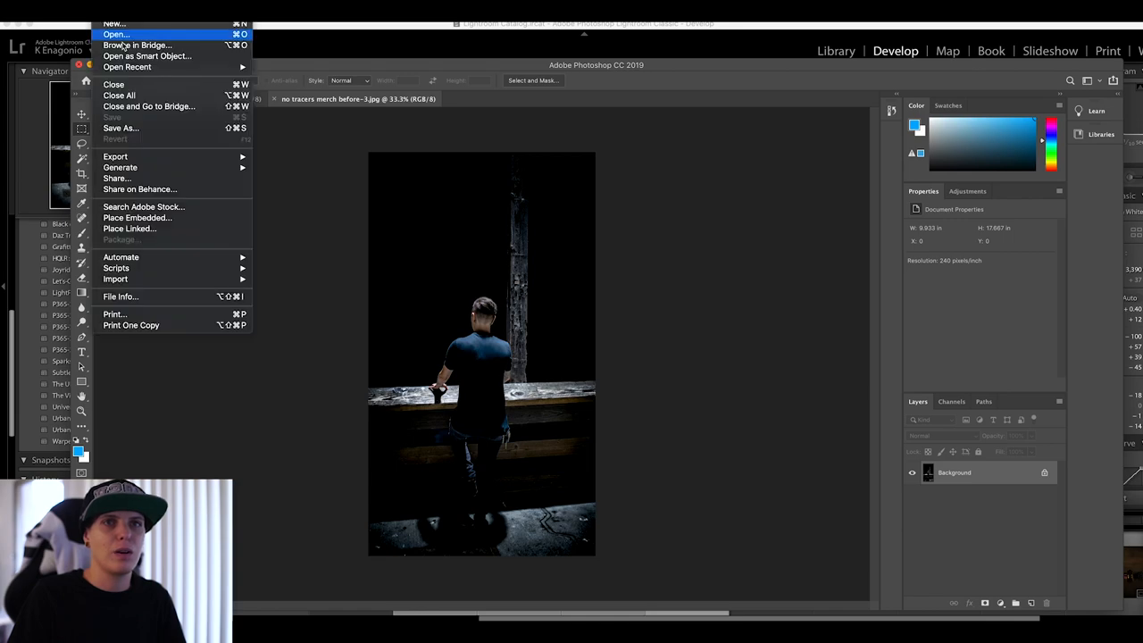
# Bring the If You Abandon It front print from the promo PSD onto the t-shirt and set a new brush colour
pyautogui.click(111, 28)
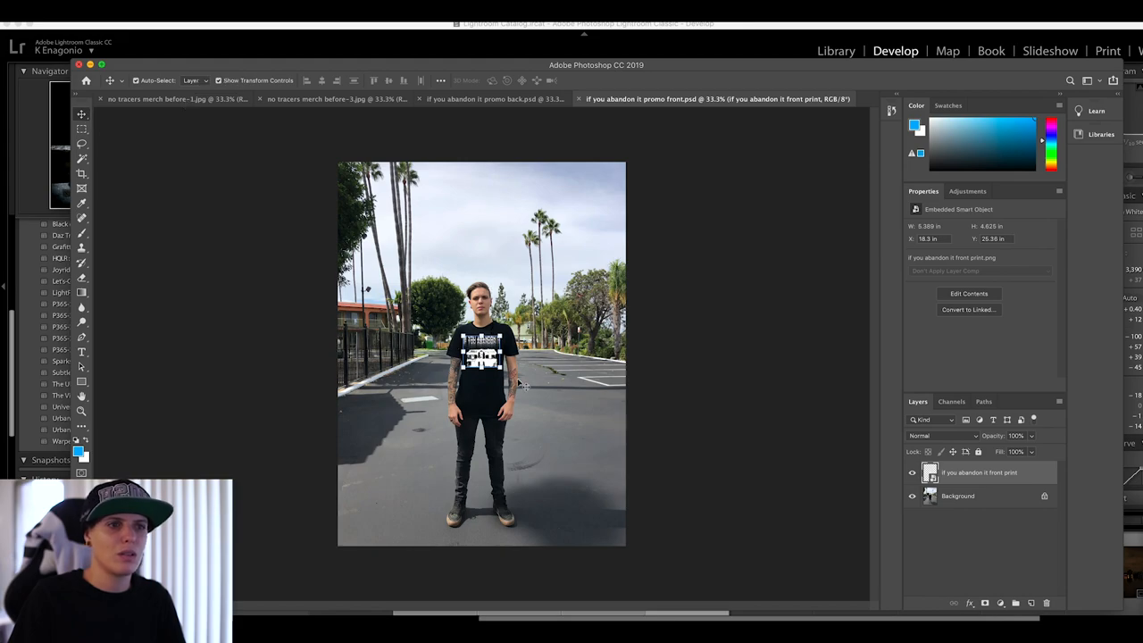
pyautogui.click(911, 471)
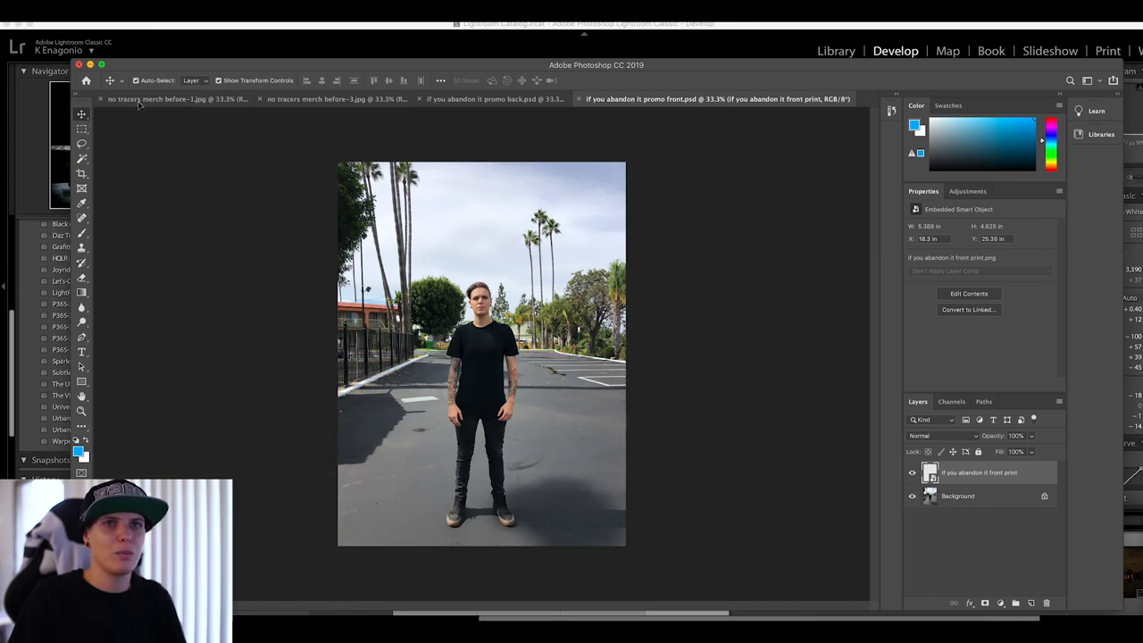
pyautogui.click(170, 98)
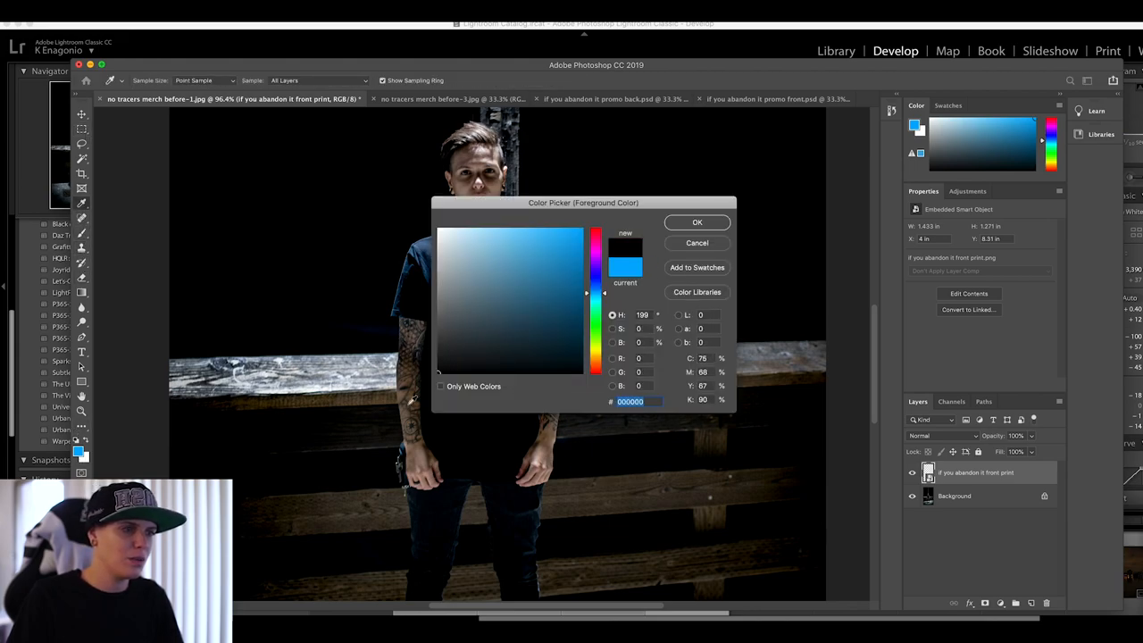
pyautogui.click(697, 221)
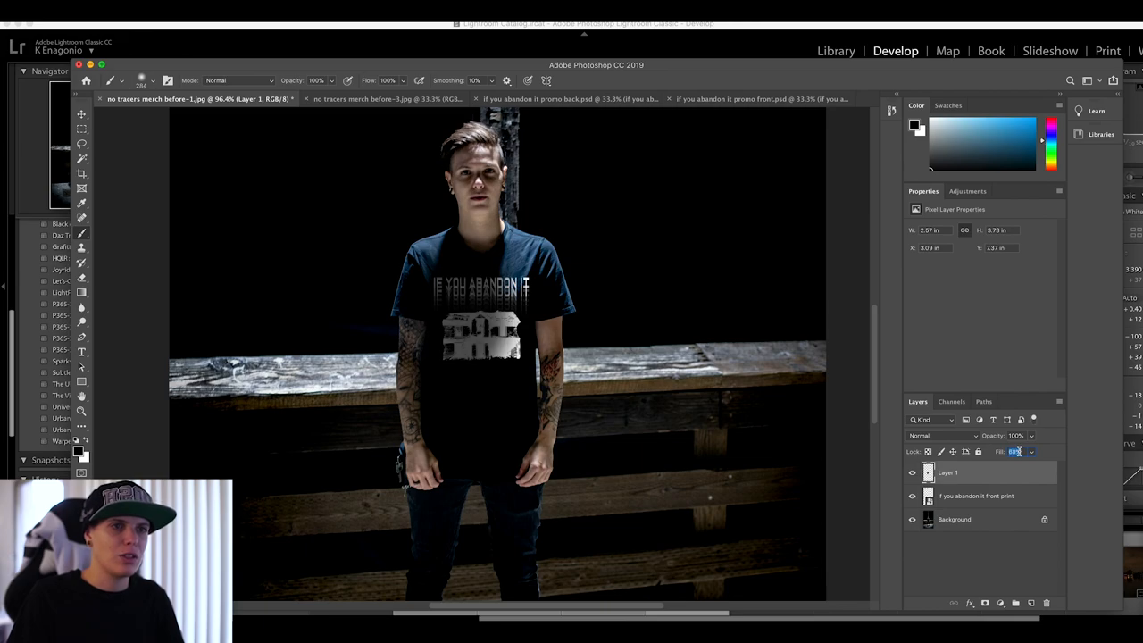
pyautogui.moveTo(1018, 450)
pyautogui.write('38')
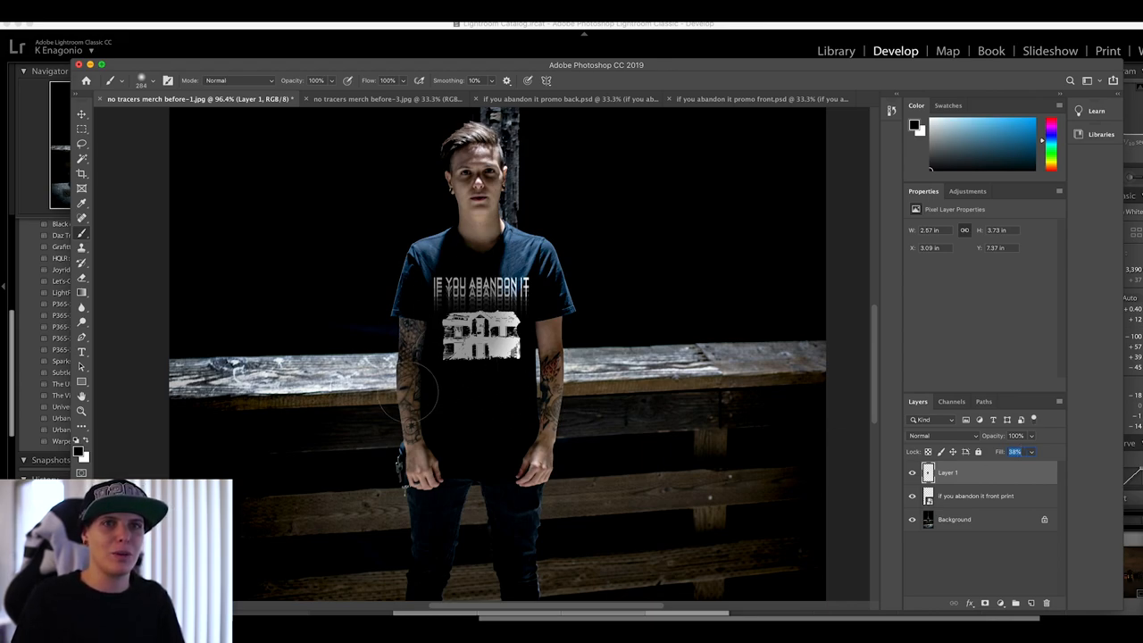
pyautogui.moveTo(14, 146)
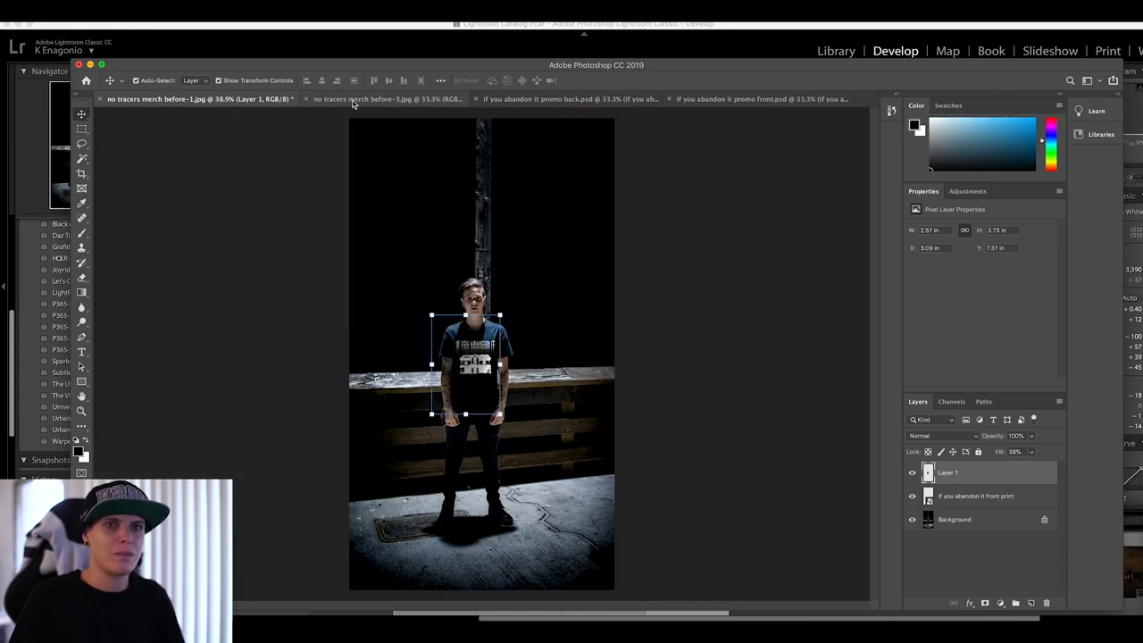
# Warp the WE WILL COME print so its angle and lower edge follow the seated man's back
pyautogui.click(544, 100)
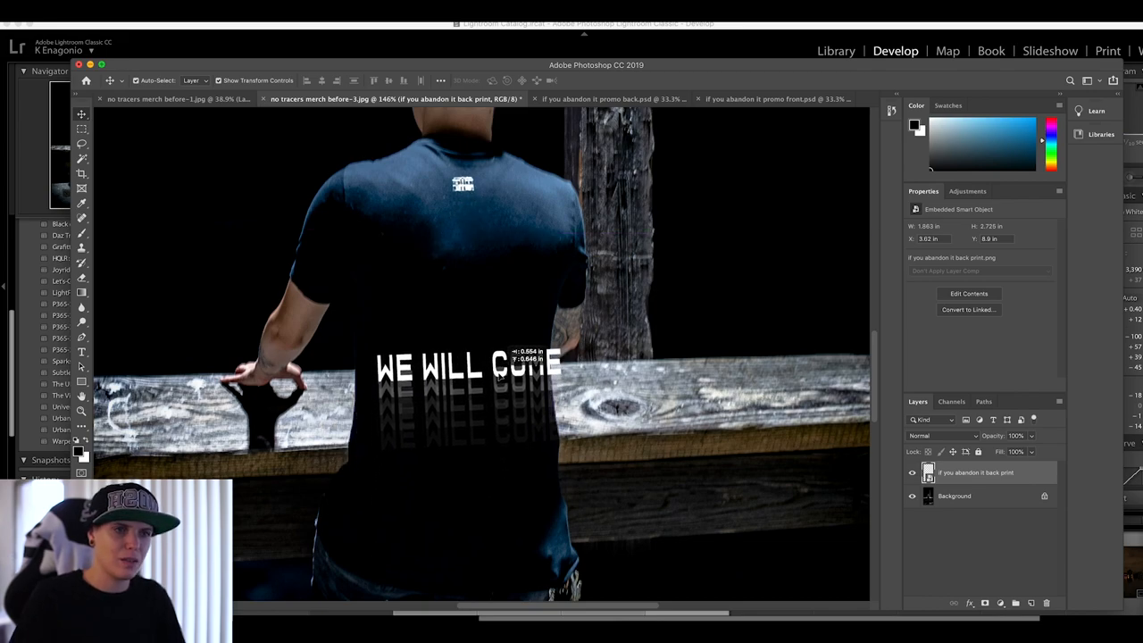
pyautogui.rightClick(550, 446)
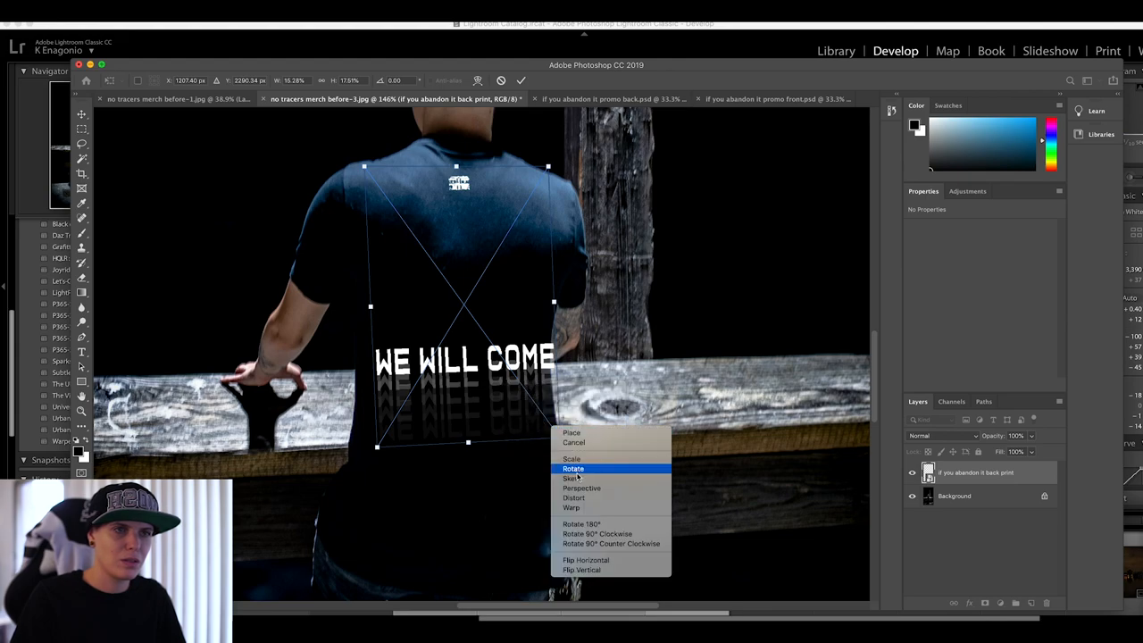
pyautogui.click(571, 468)
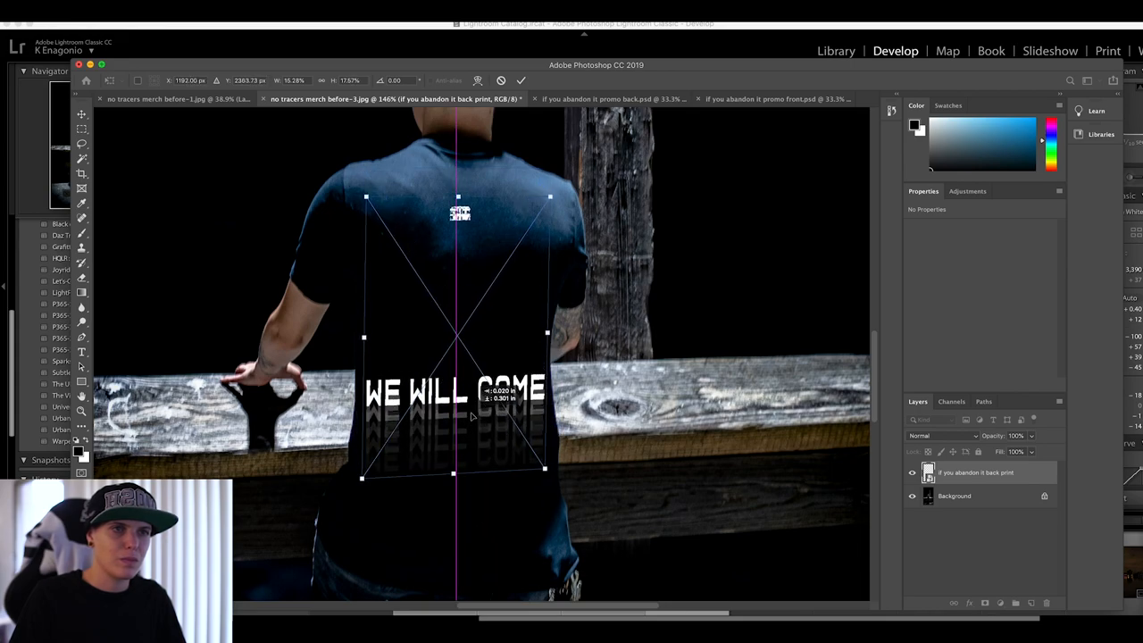
pyautogui.moveTo(473, 414); pyautogui.dragTo(465, 168)
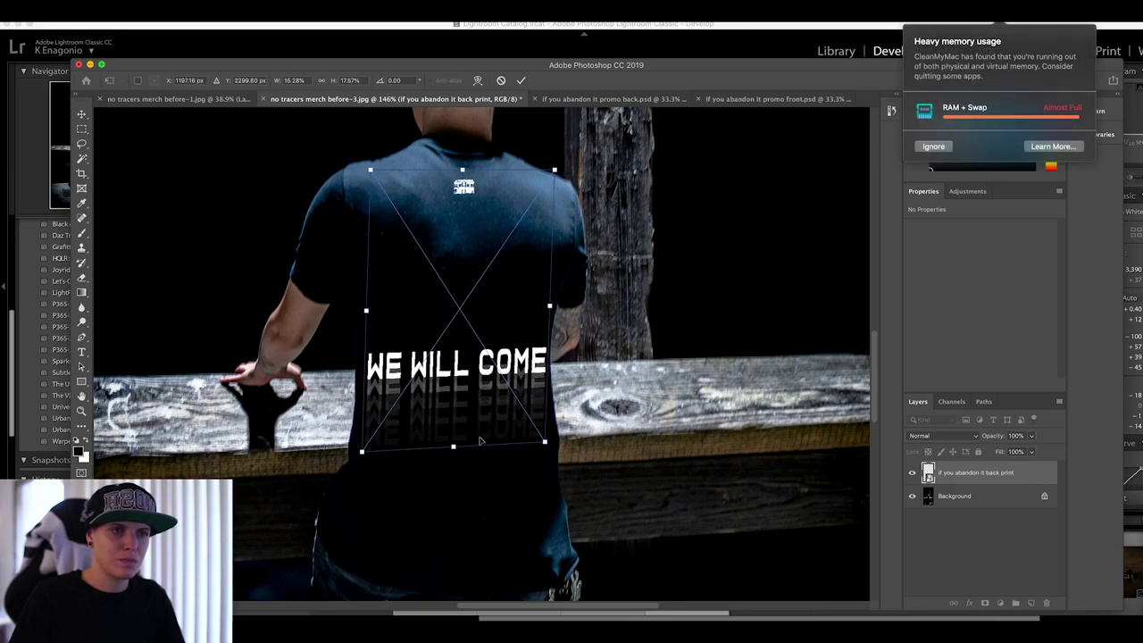
pyautogui.moveTo(483, 443); pyautogui.dragTo(461, 410)
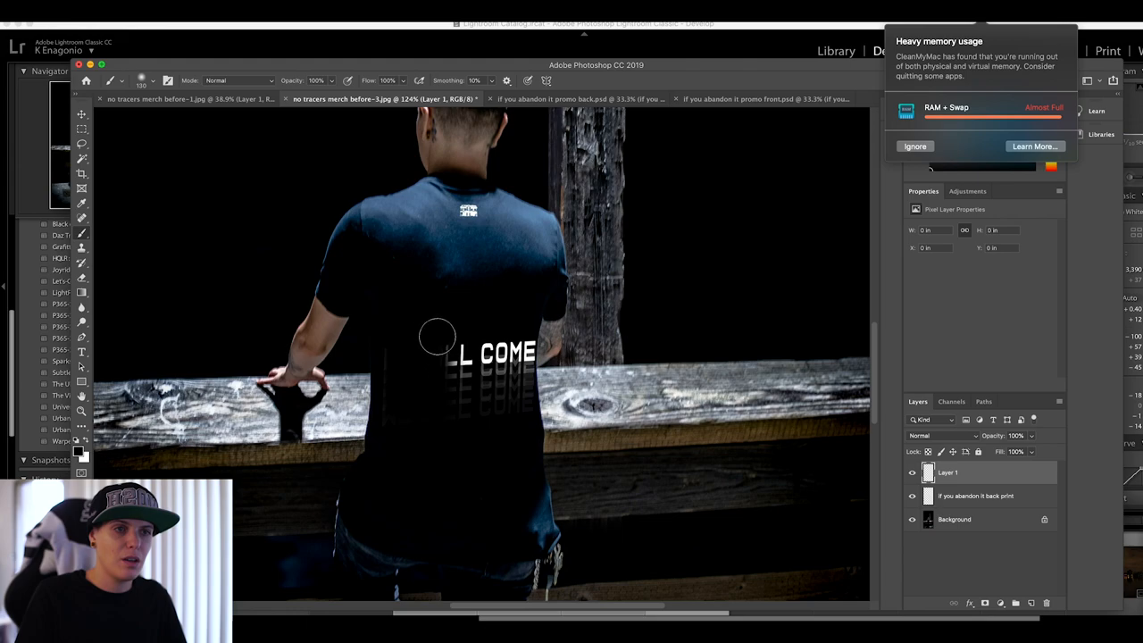
# Paint shading over the print on Layer 1, then scale it to span the back
pyautogui.moveTo(438, 338); pyautogui.dragTo(511, 379)
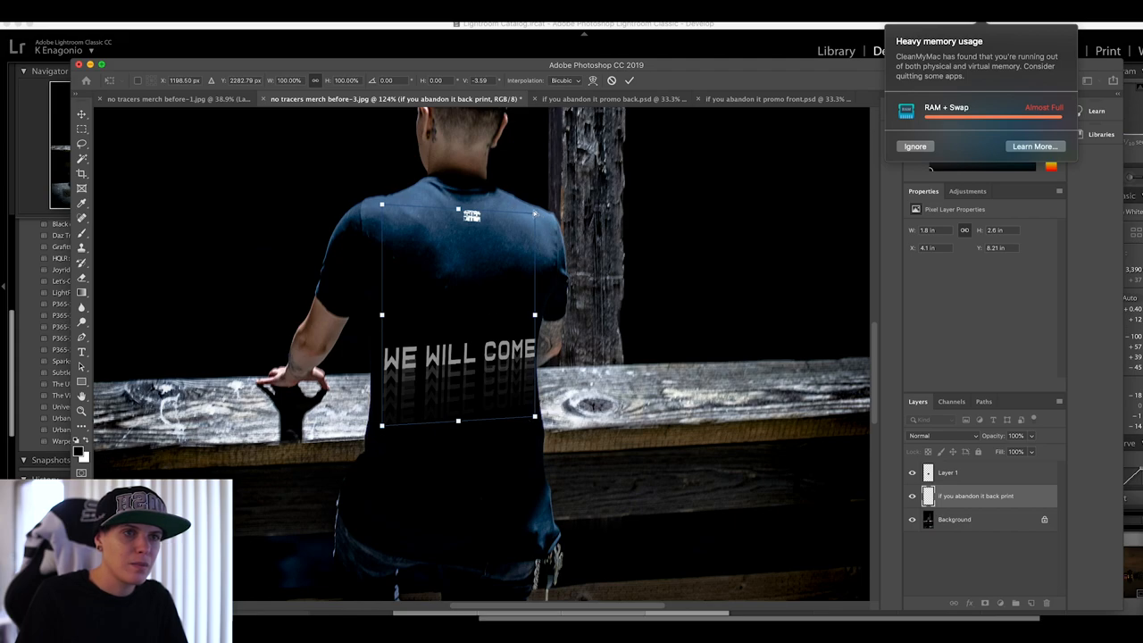
pyautogui.moveTo(536, 212); pyautogui.dragTo(528, 211)
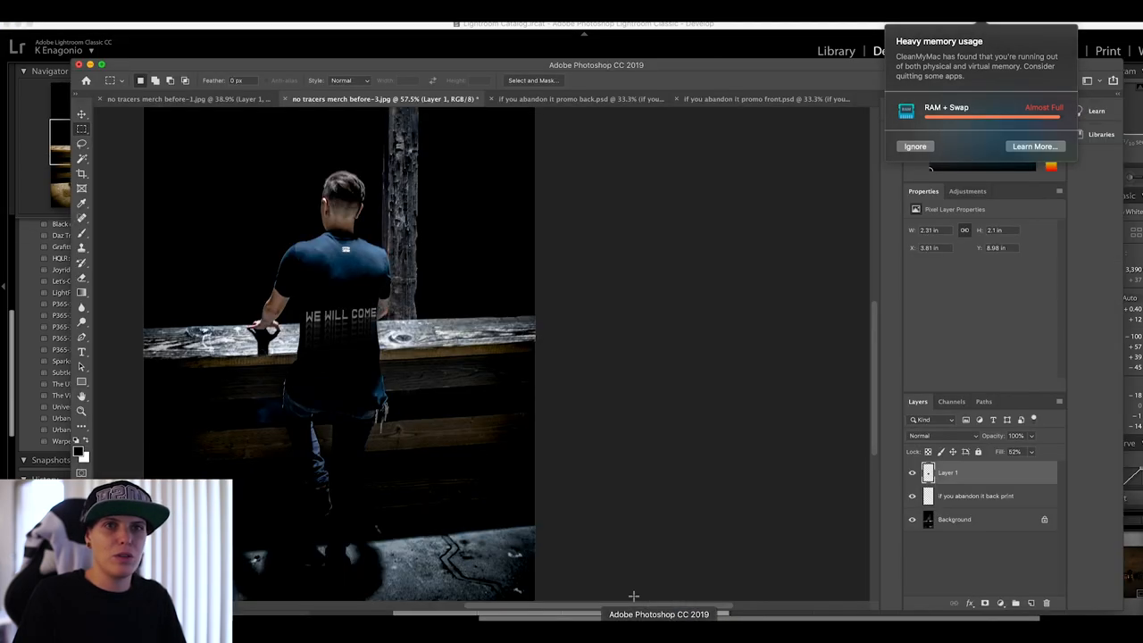
# Save the composite as a layered Photoshop PSD via Save As
pyautogui.click(82, 114)
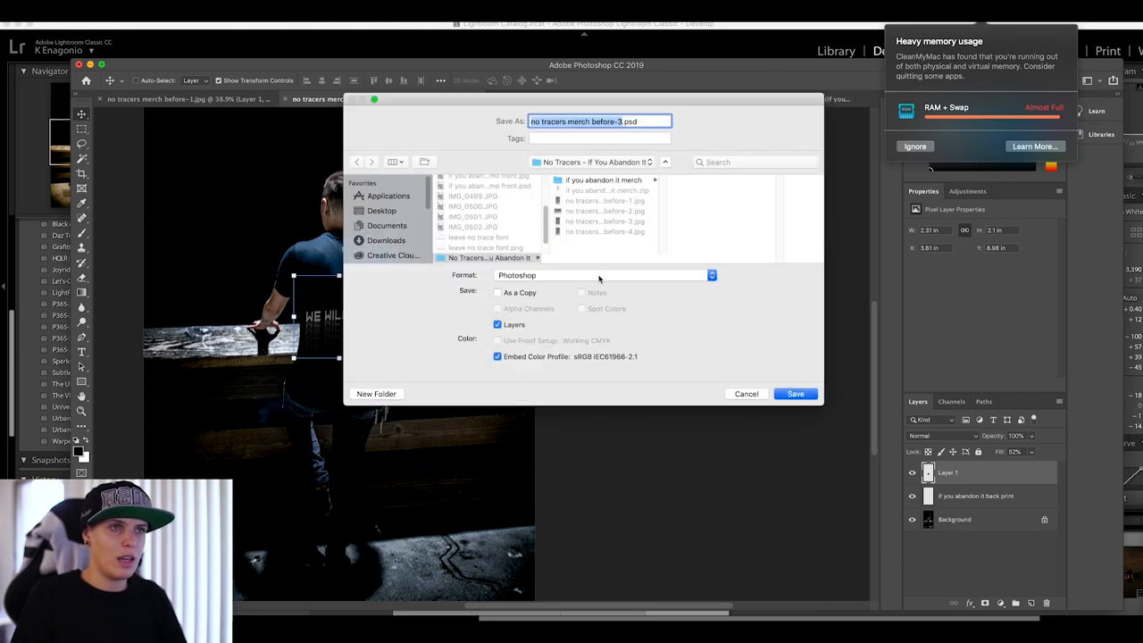
pyautogui.click(795, 393)
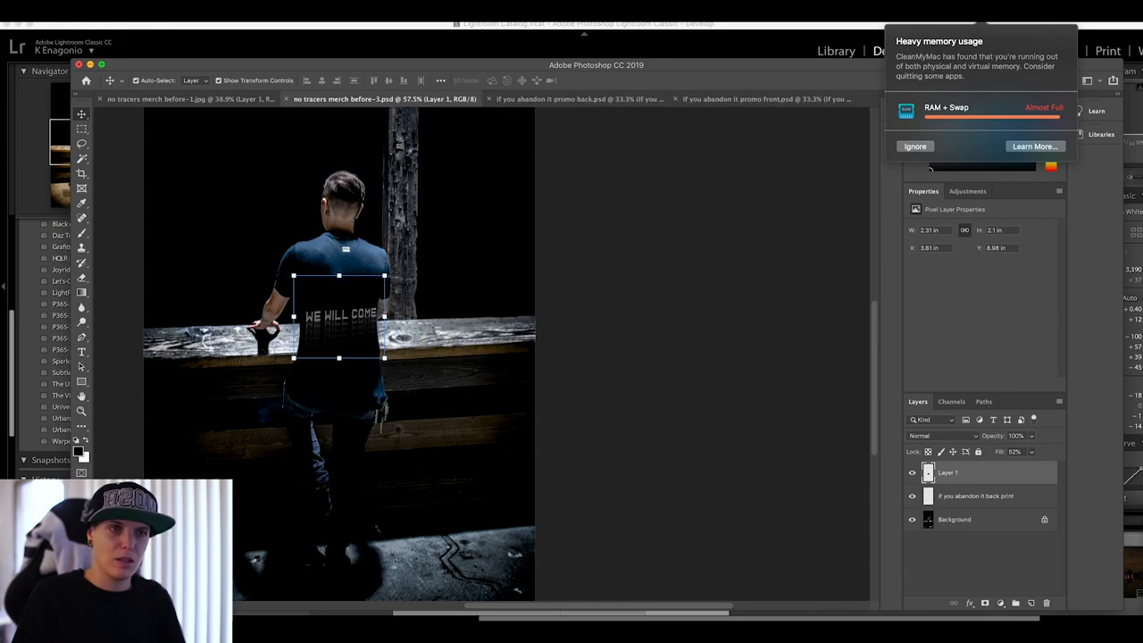